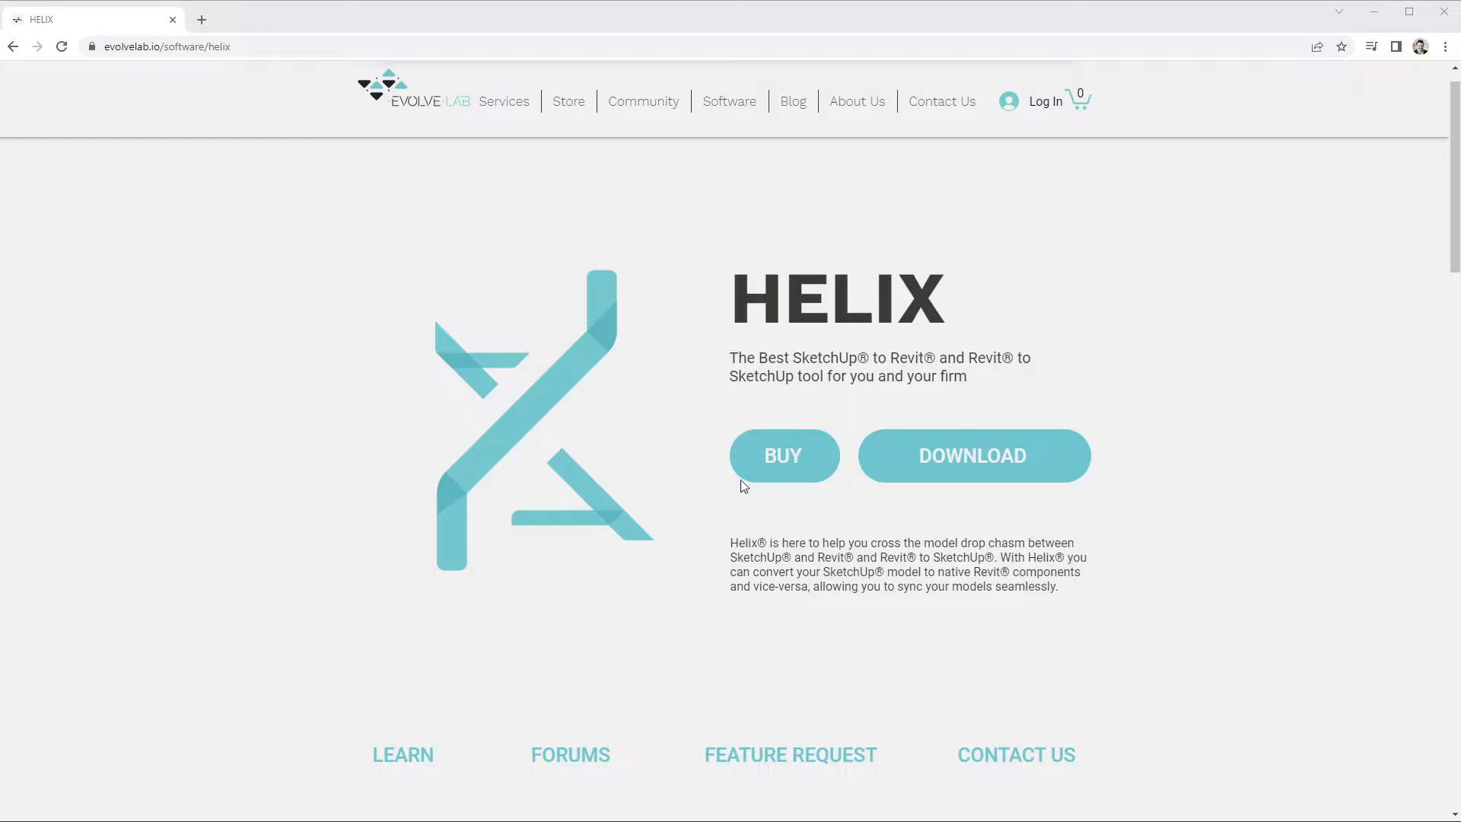
- Download Helix Setup .msi from EvolveLAB and finish its installation wizard
double_click(806, 572)
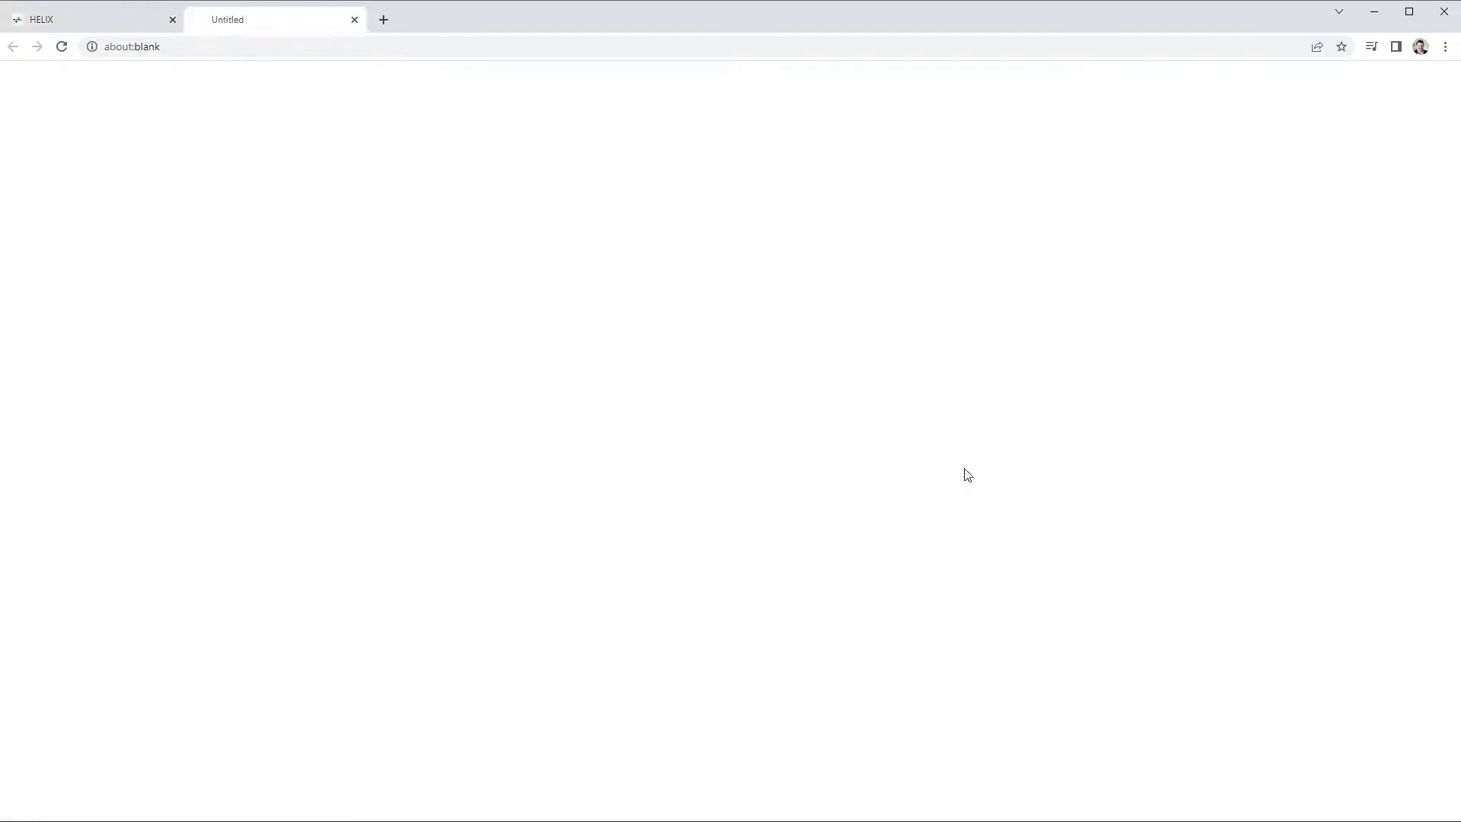
click(971, 456)
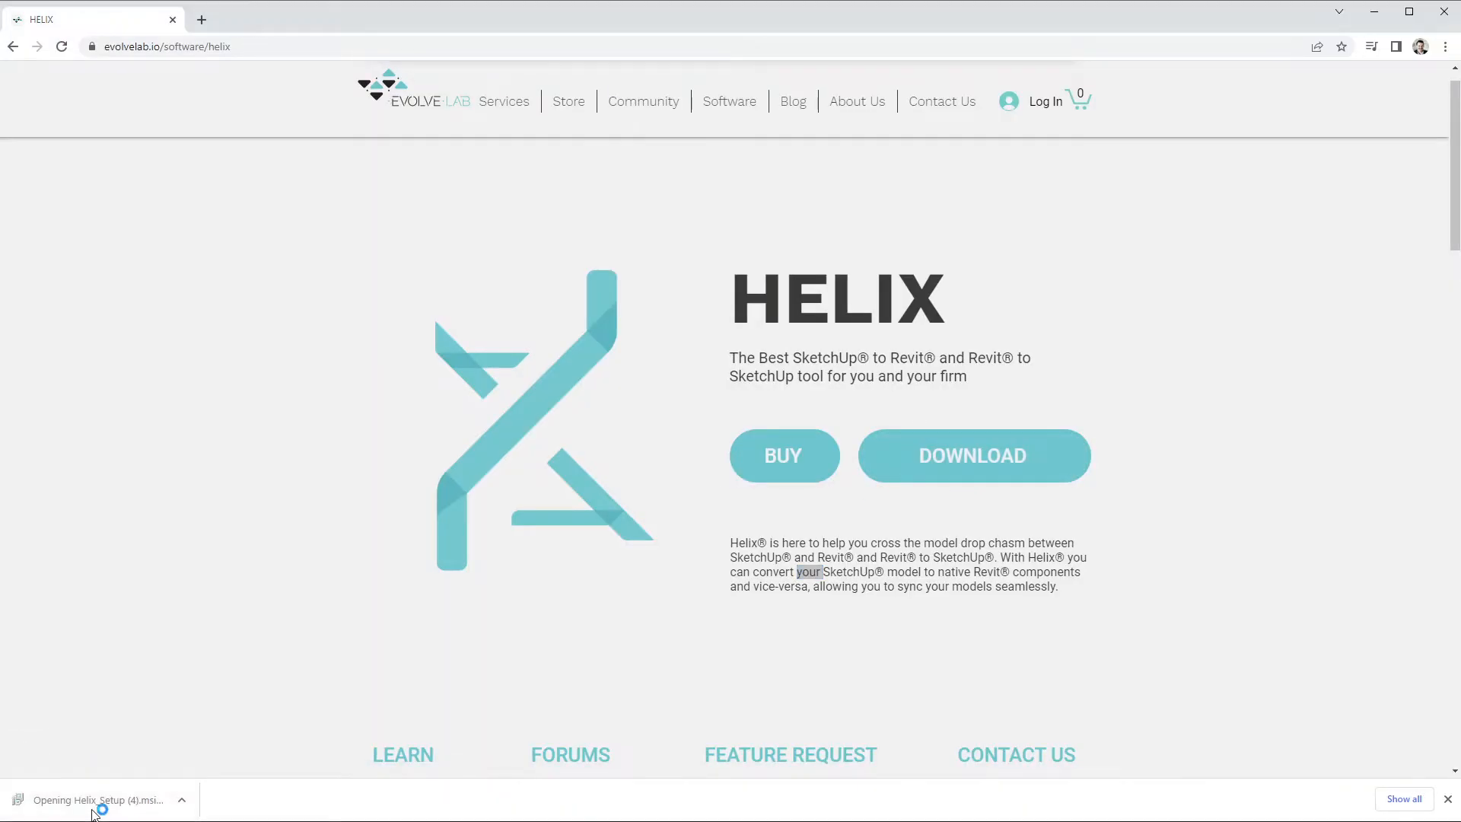
click(92, 800)
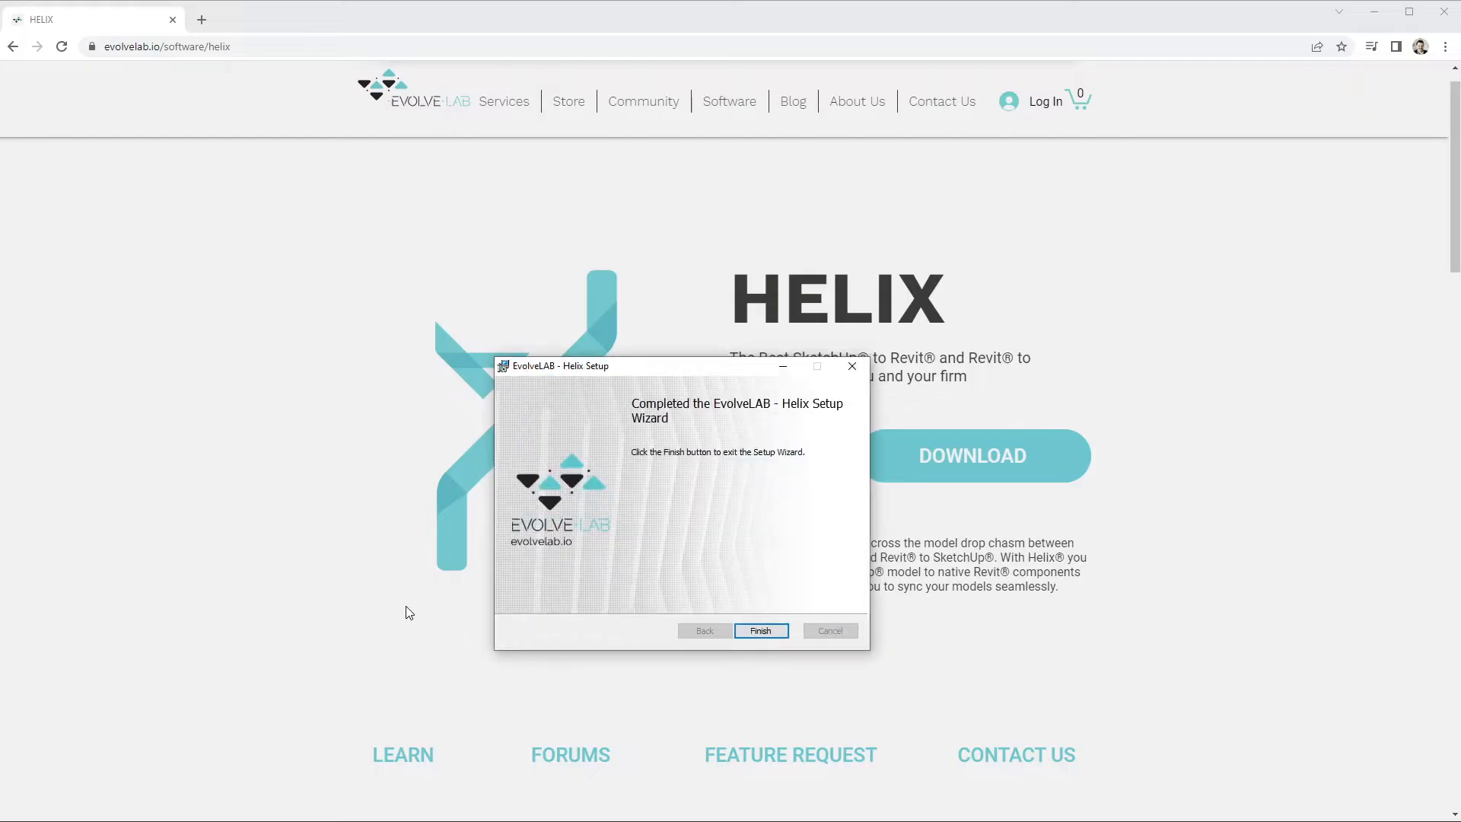
click(760, 630)
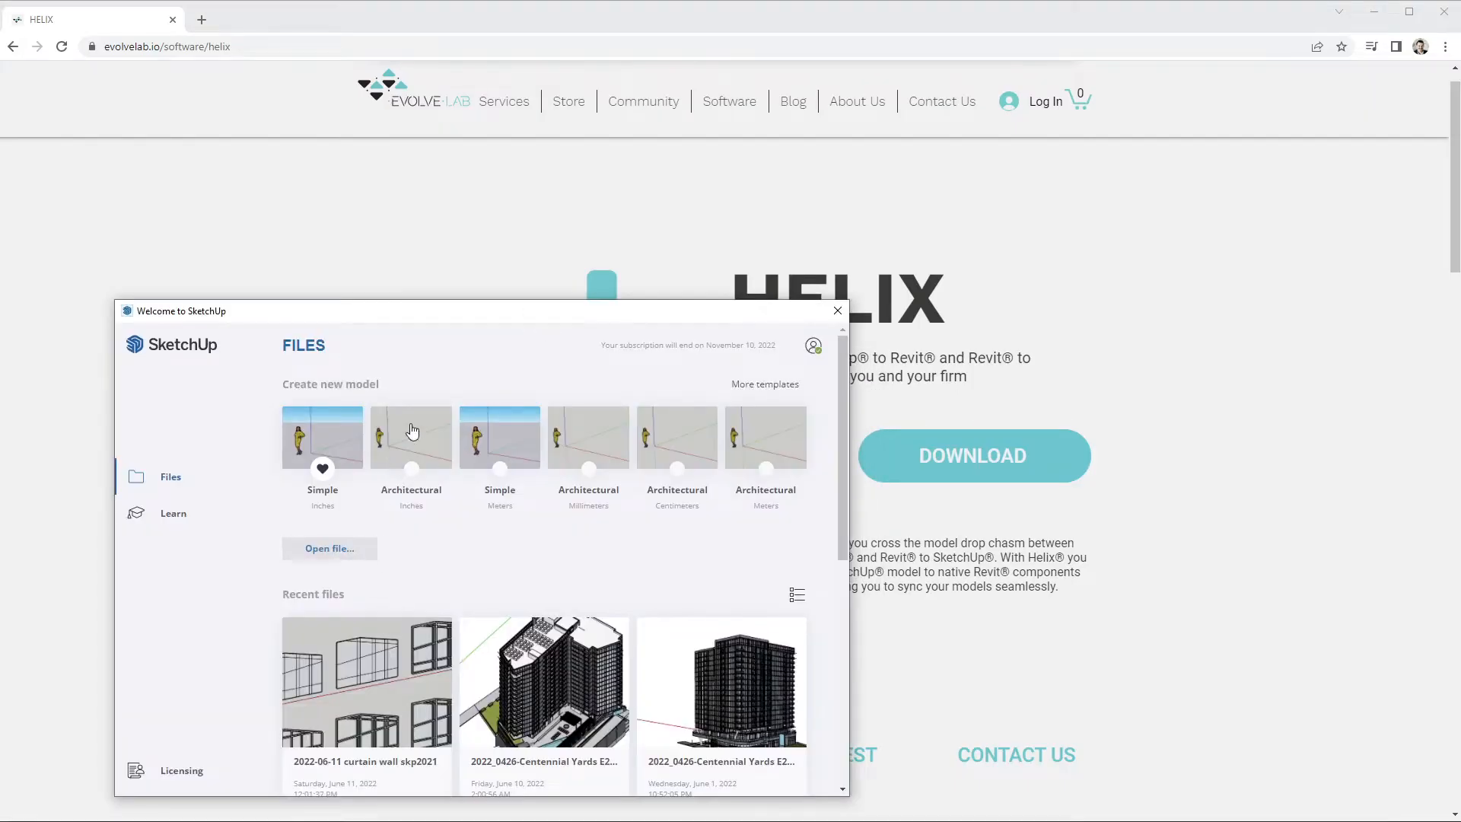
- Start an Architectural Inches SketchUp model and an Imperial-Construction Revit project
click(836, 310)
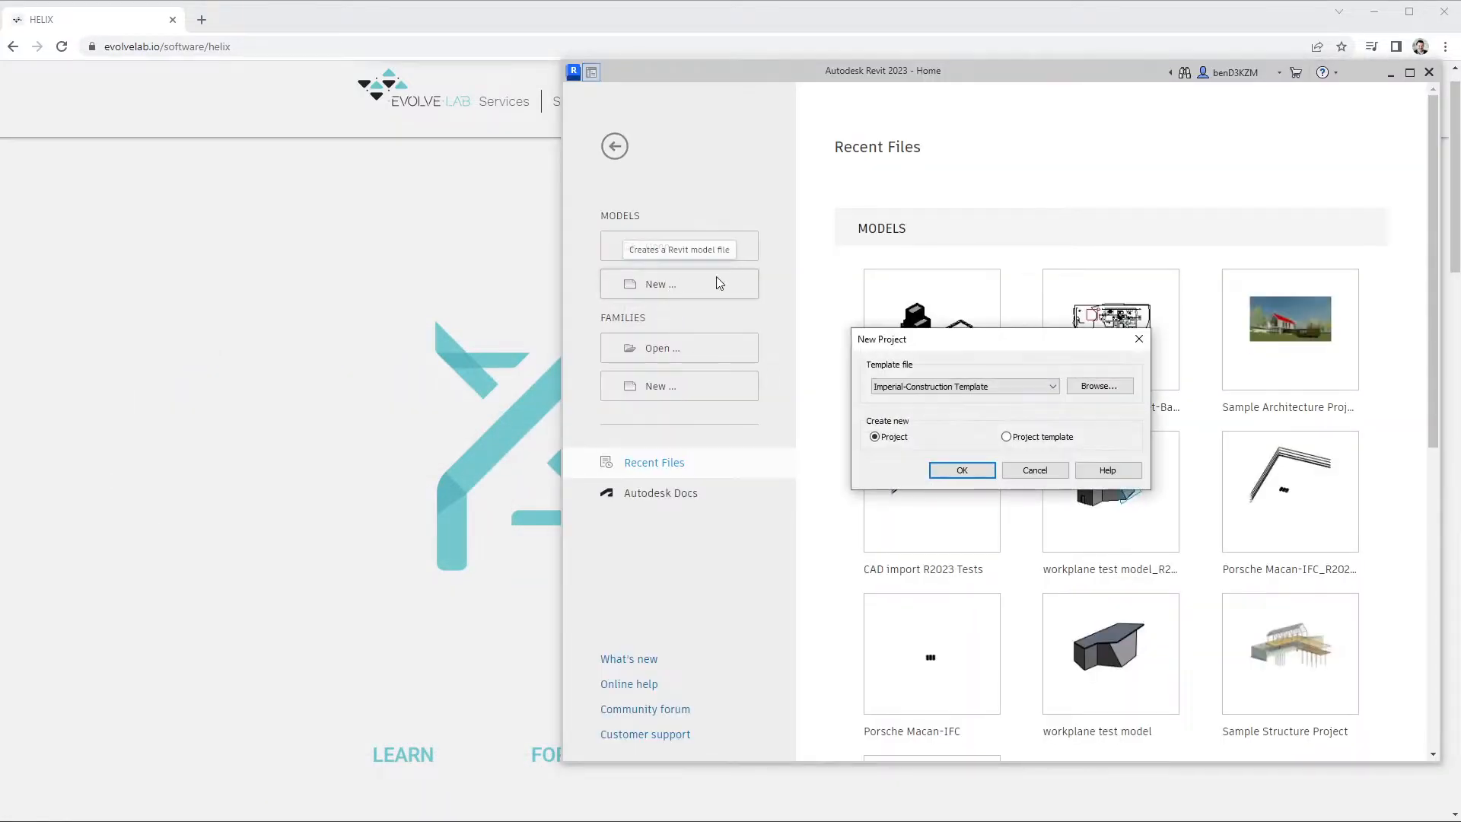
click(962, 469)
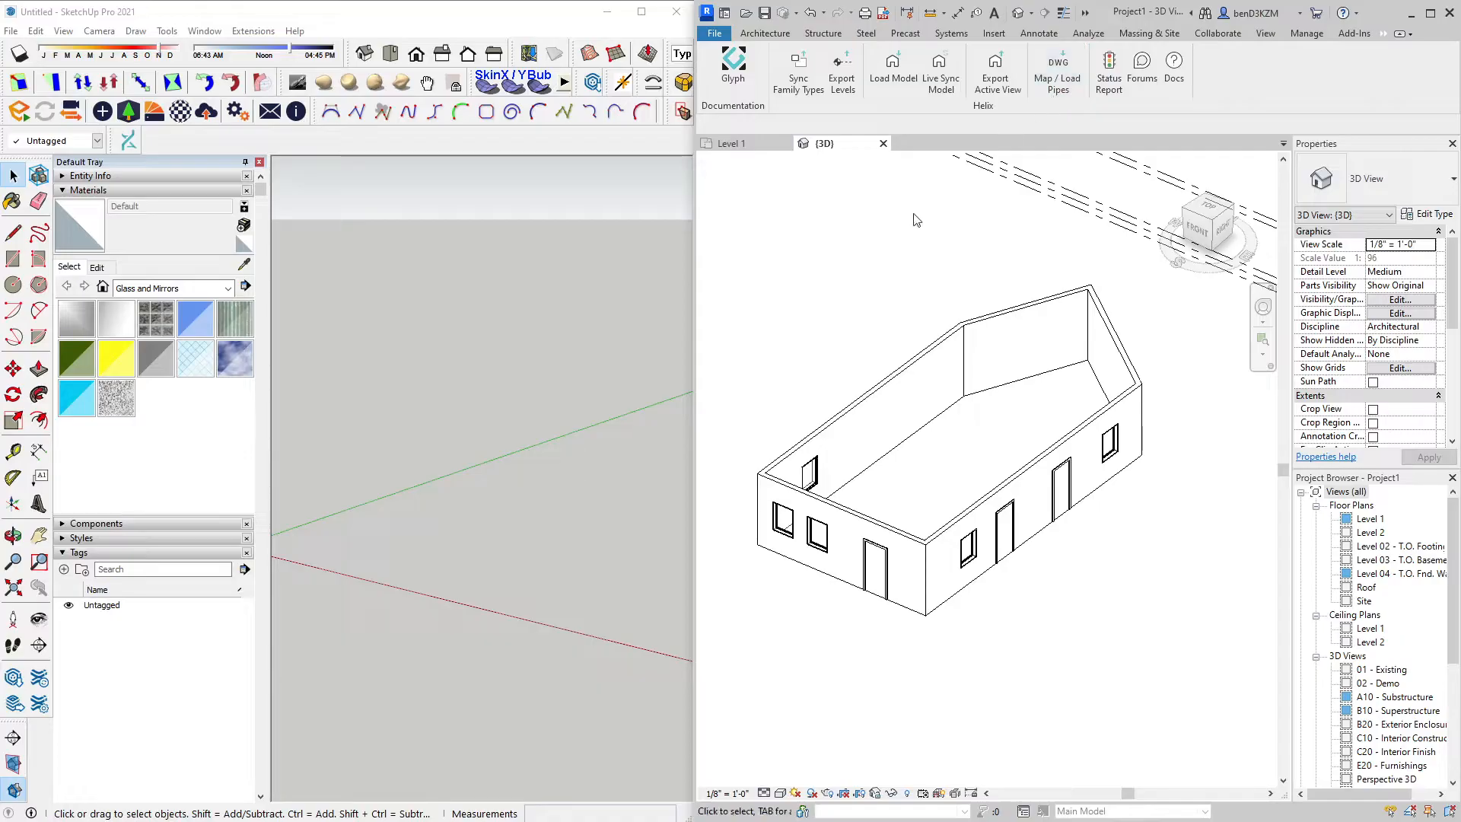
mouse_move(996, 70)
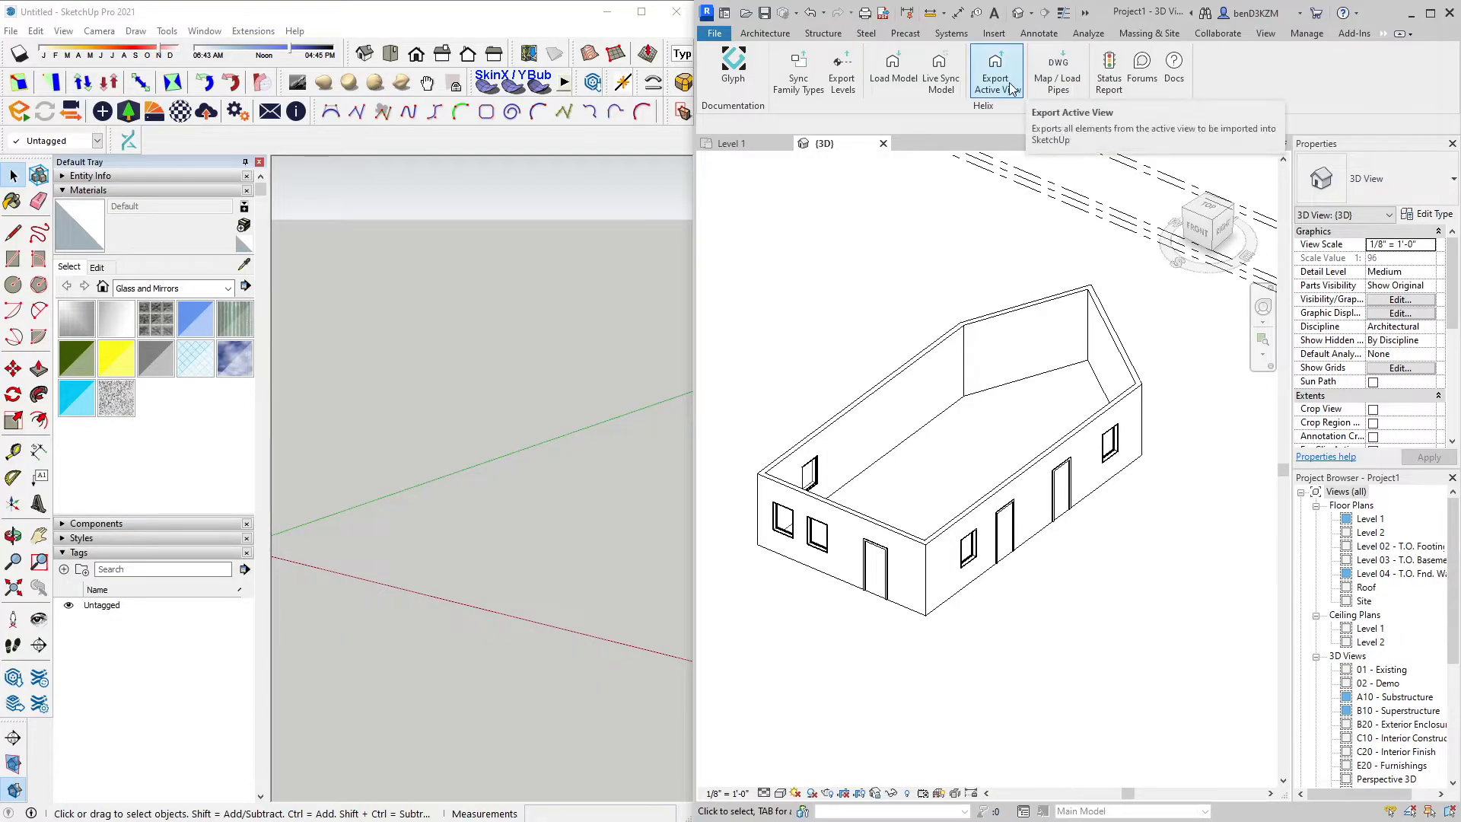
- Export the active 3D view, sync family types, and export the 7 levels via Helix
click(996, 70)
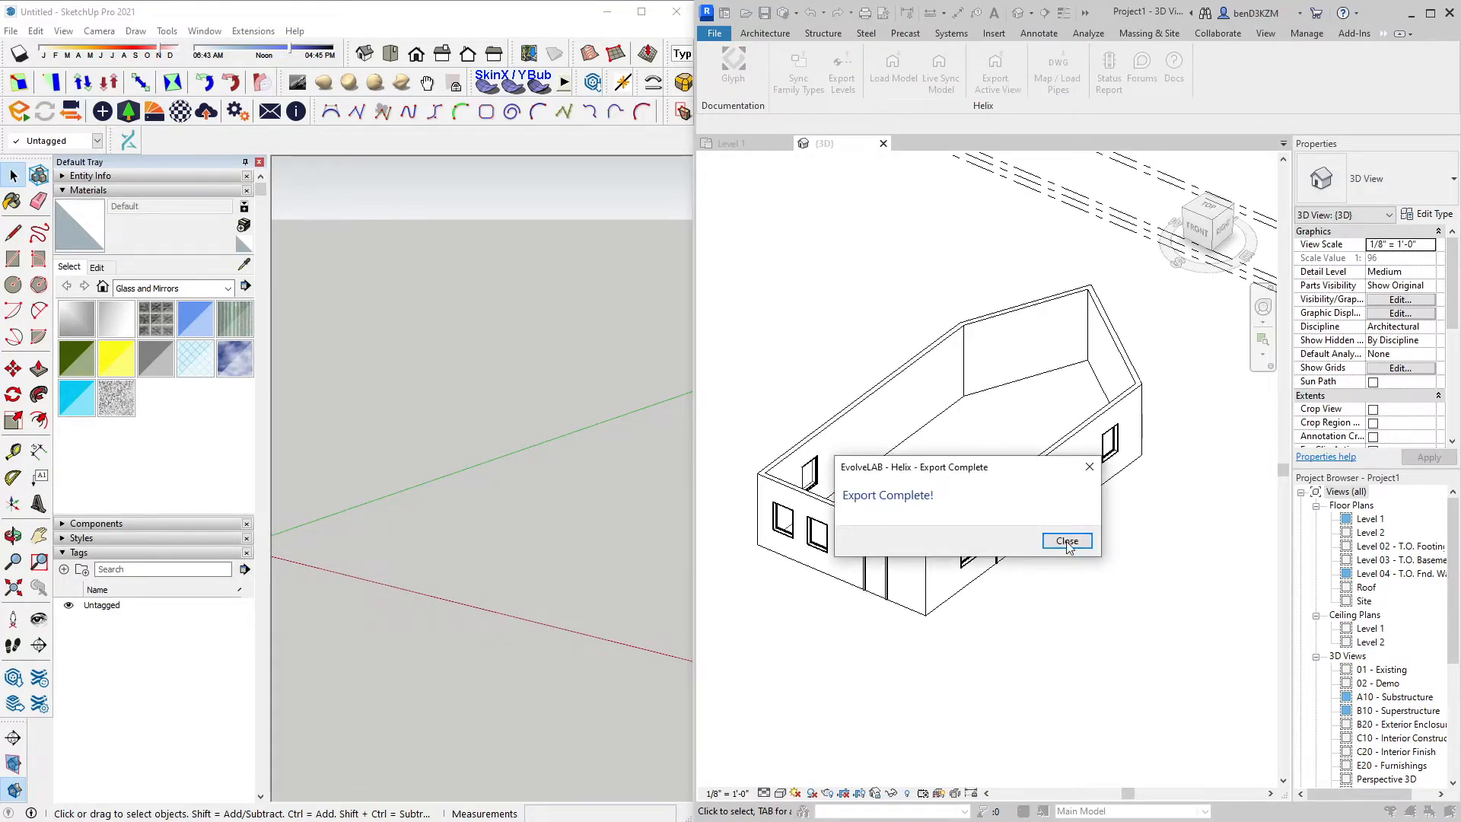
click(1066, 540)
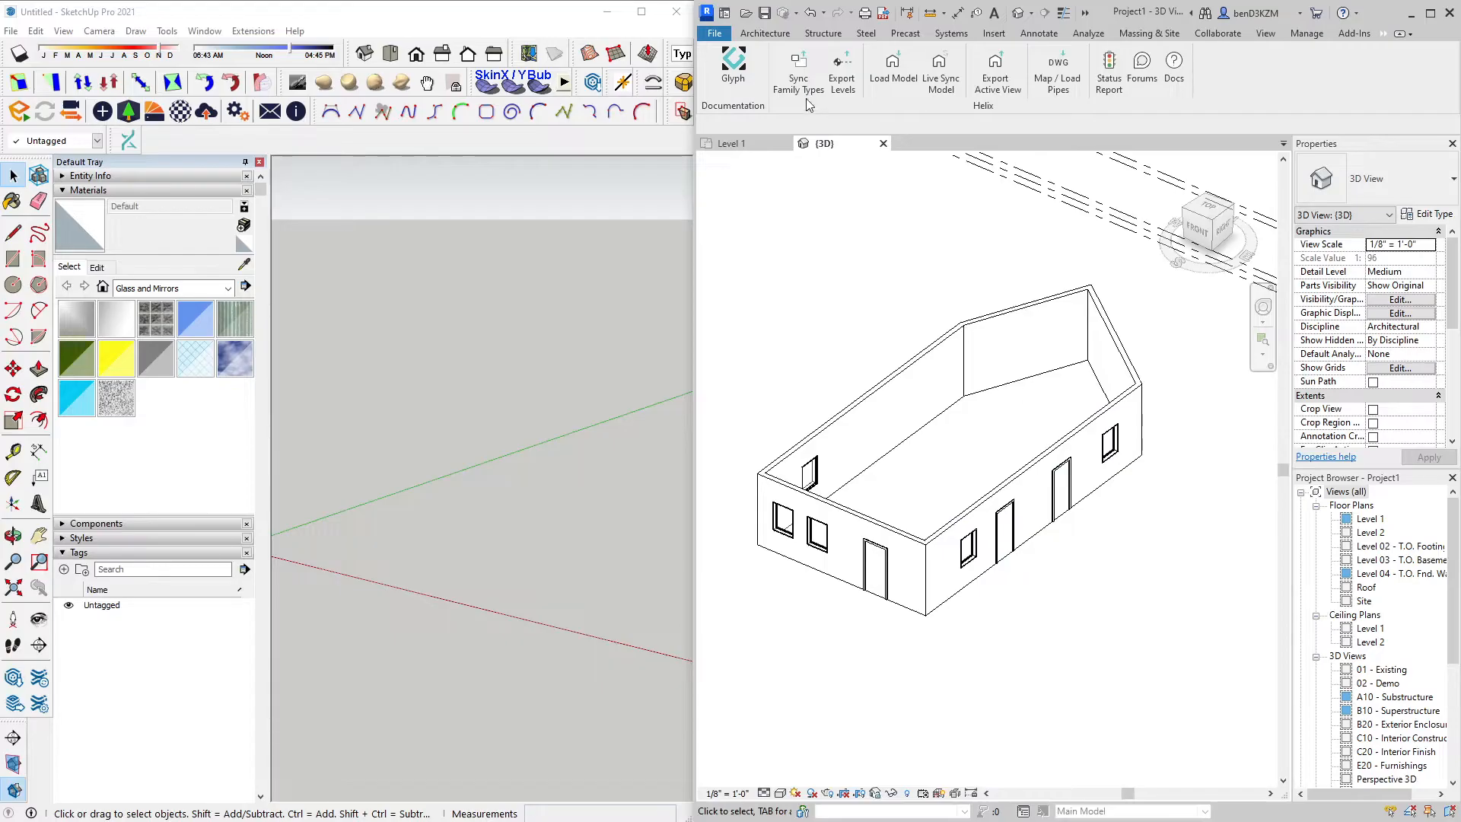
click(797, 70)
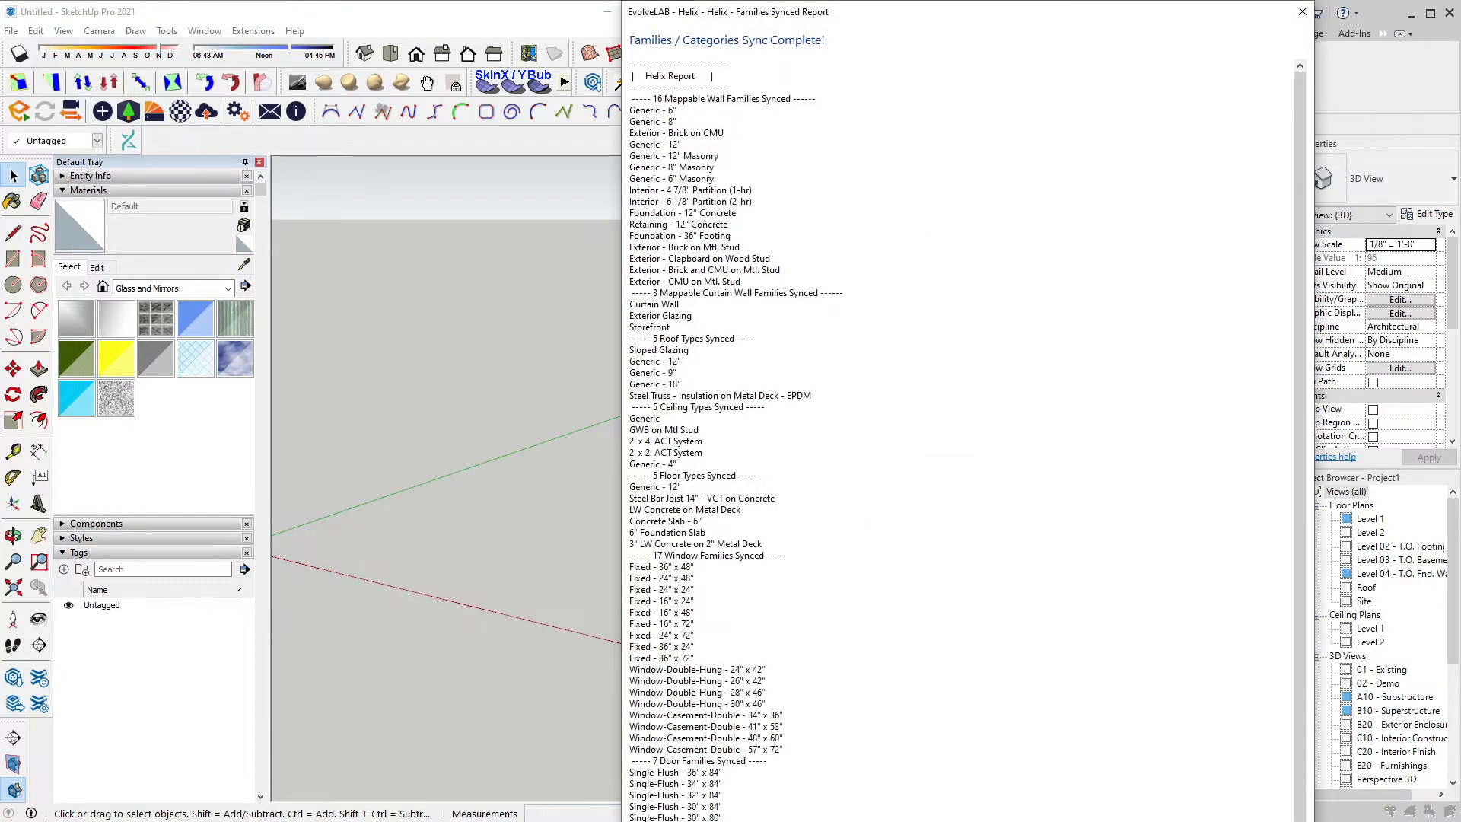
scroll(down, 3)
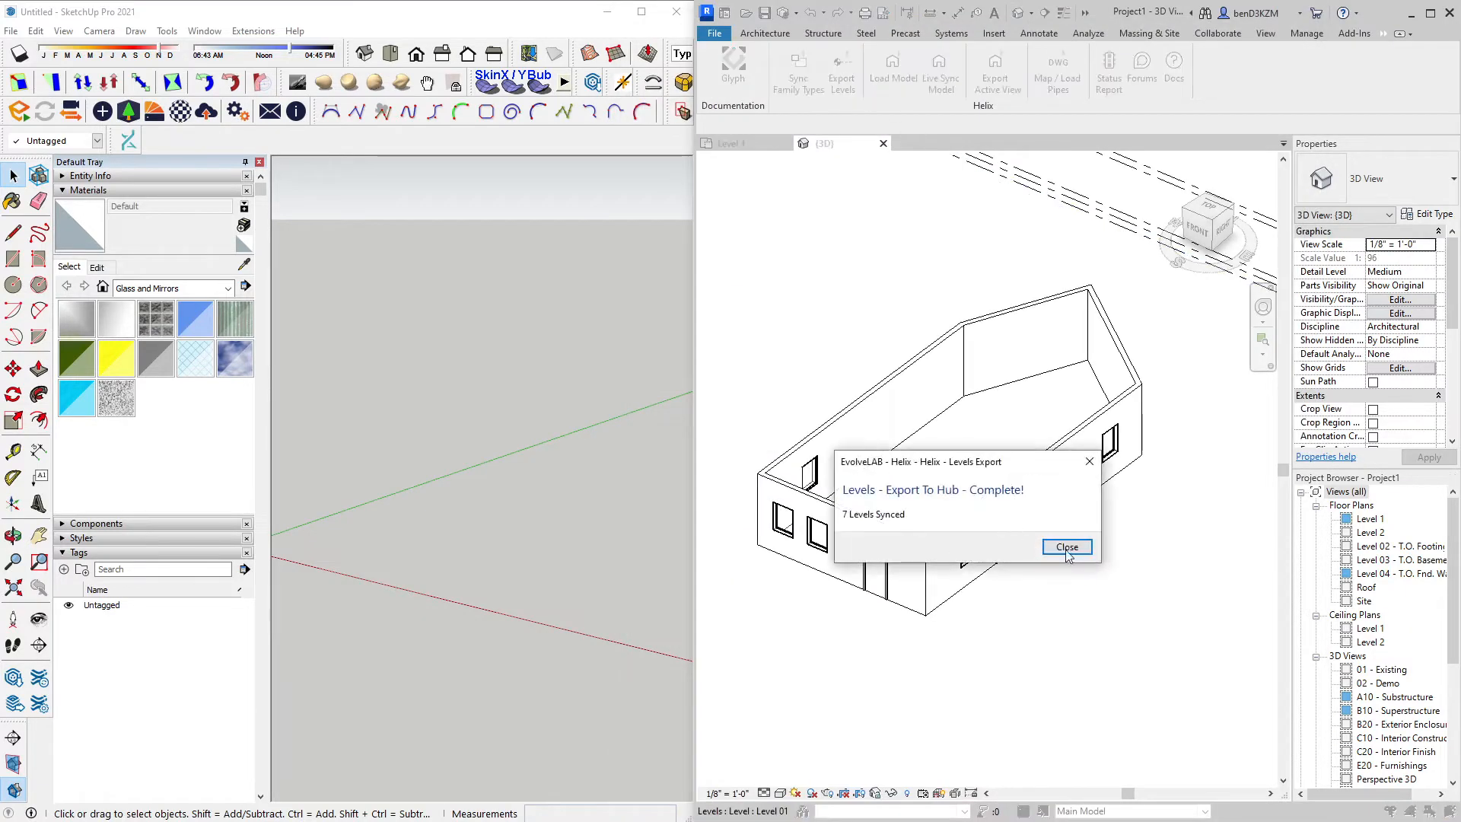
click(1066, 547)
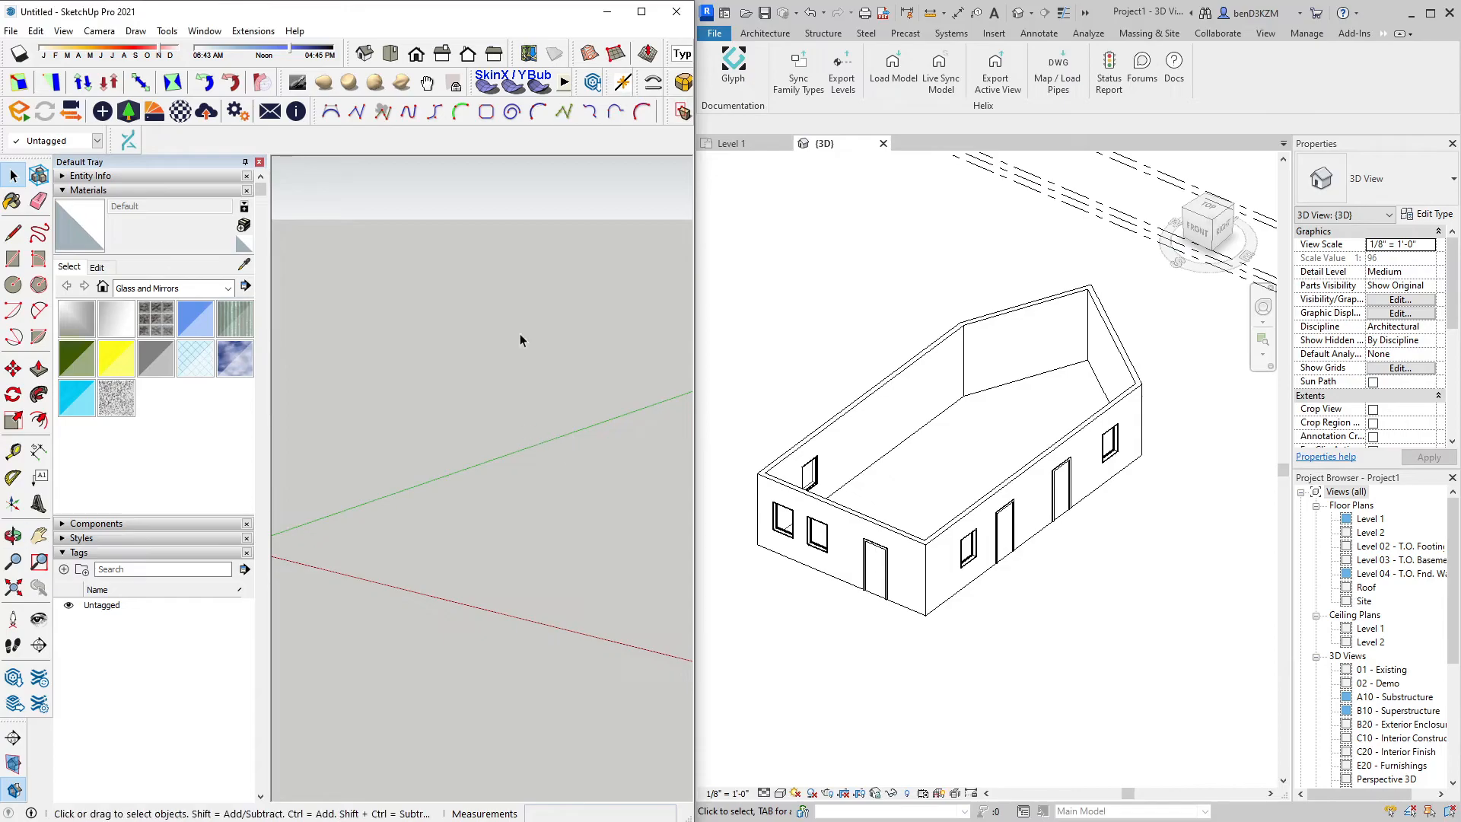
mouse_move(389, 153)
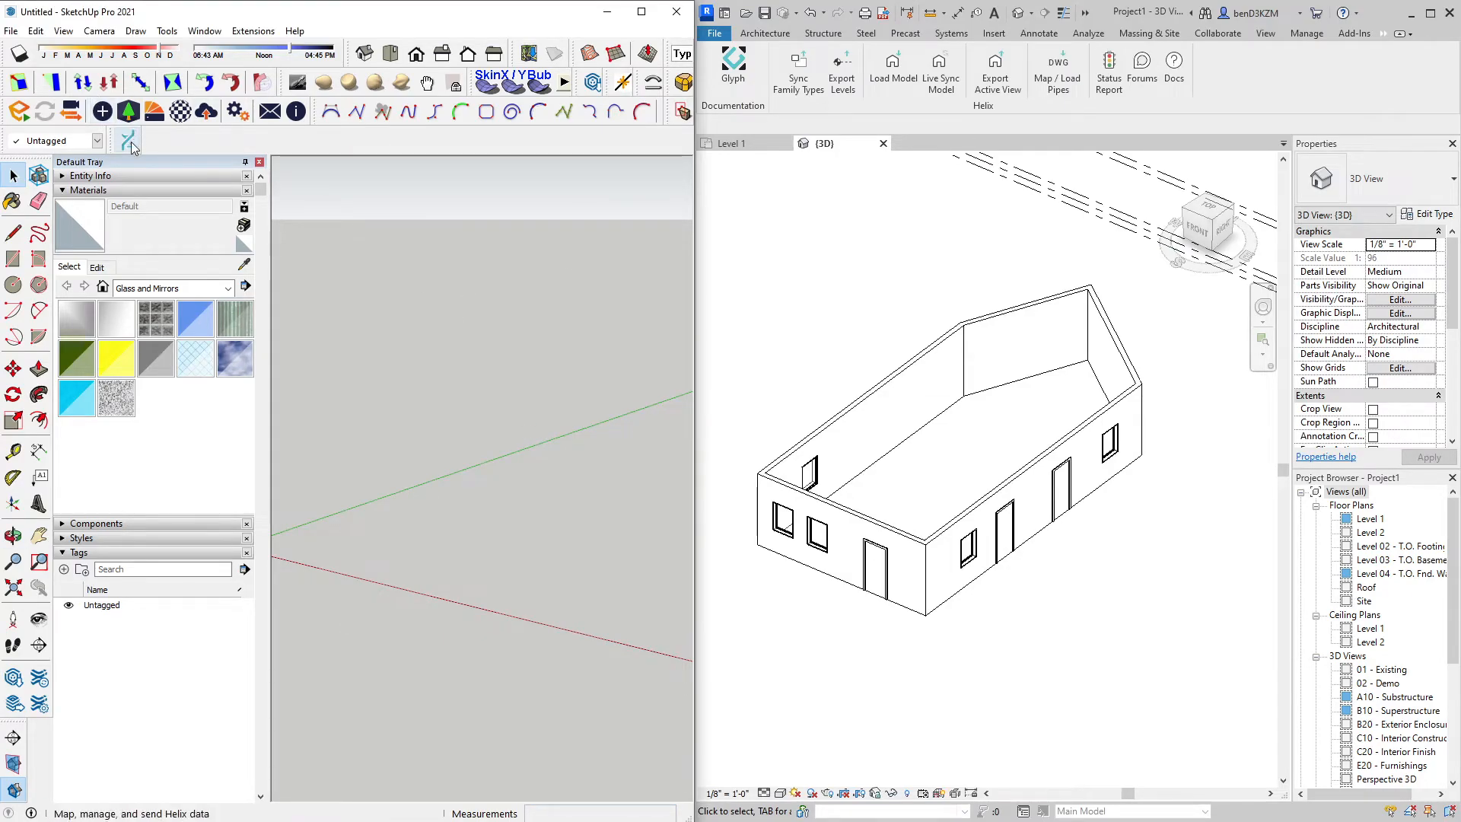
- Import the Revit walls, doors and windows into SketchUp from the Helix panel
click(129, 140)
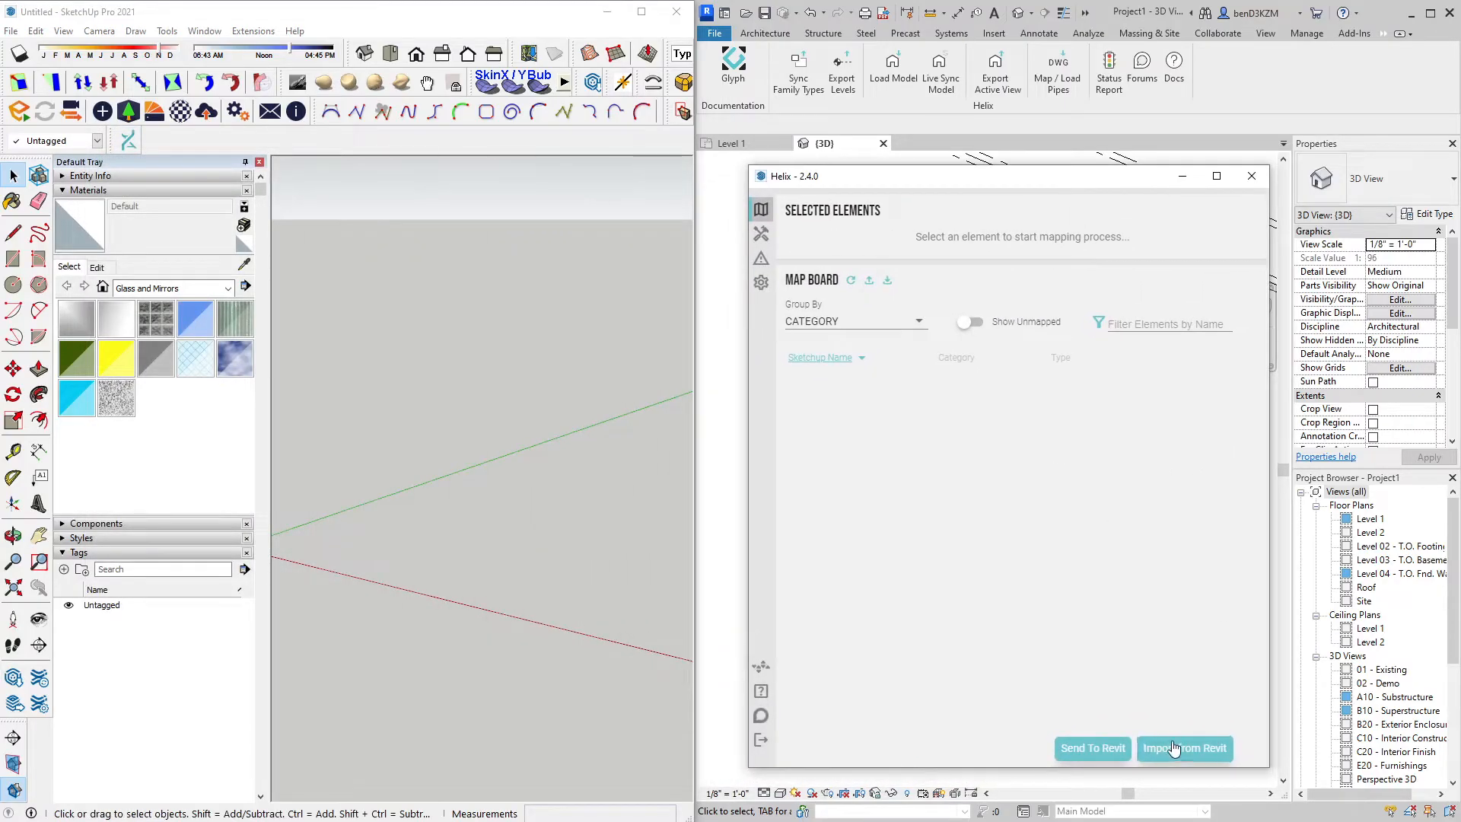
click(1183, 747)
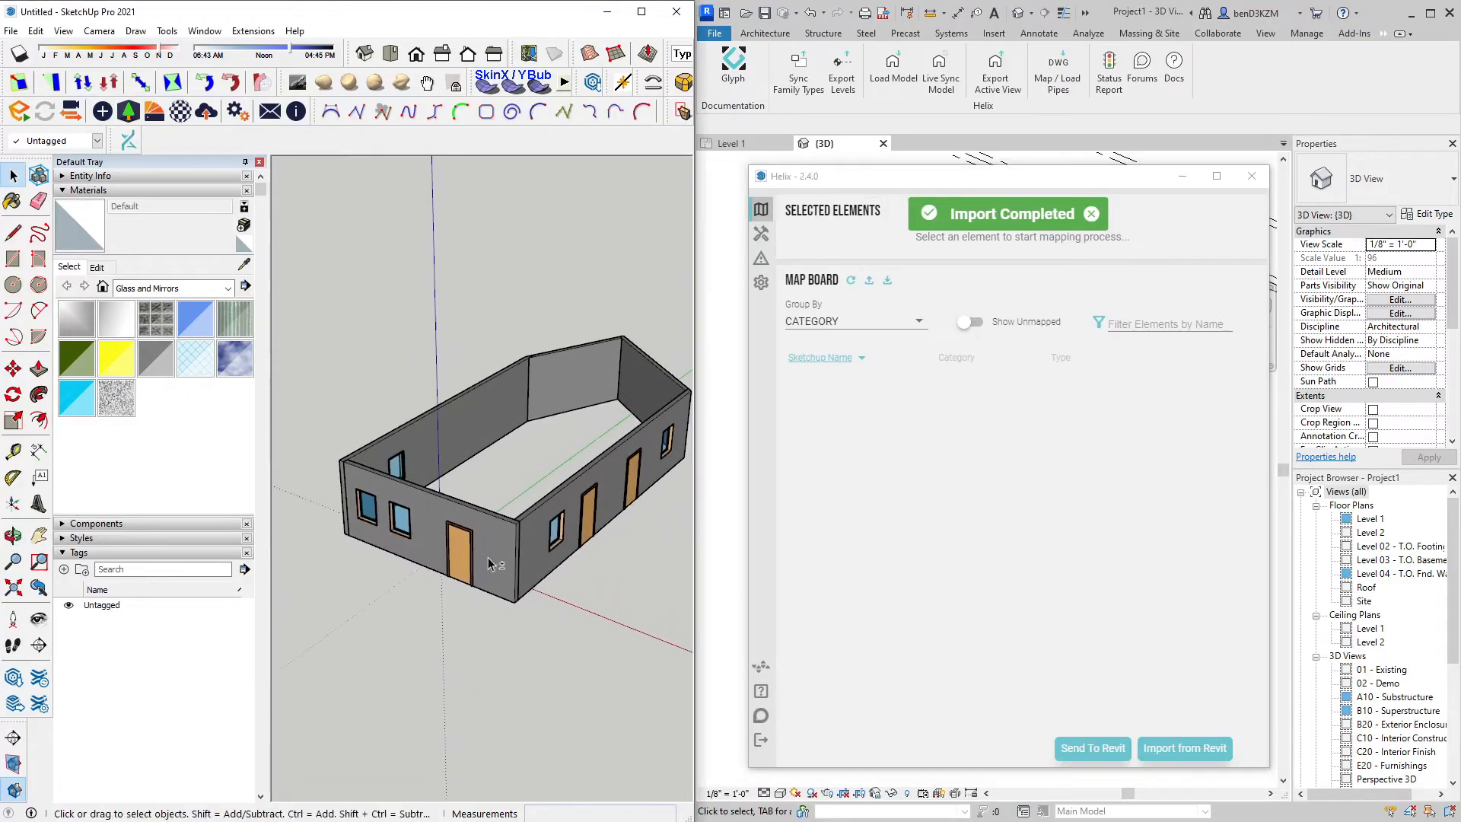
click(760, 233)
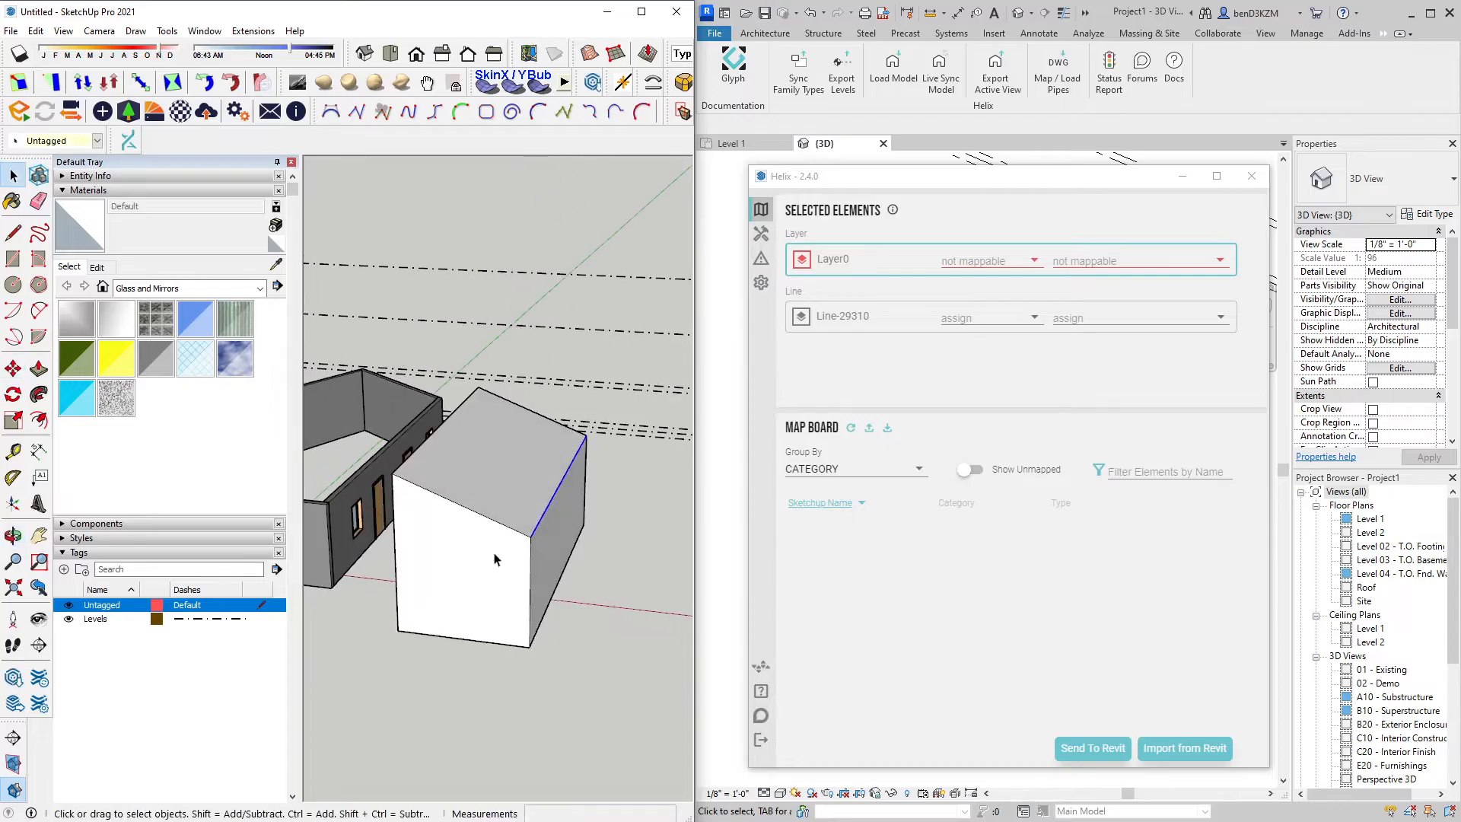
- Make the box's door rectangle a cut-opening 'door' component, then the next opening
click(63, 570)
text(door)
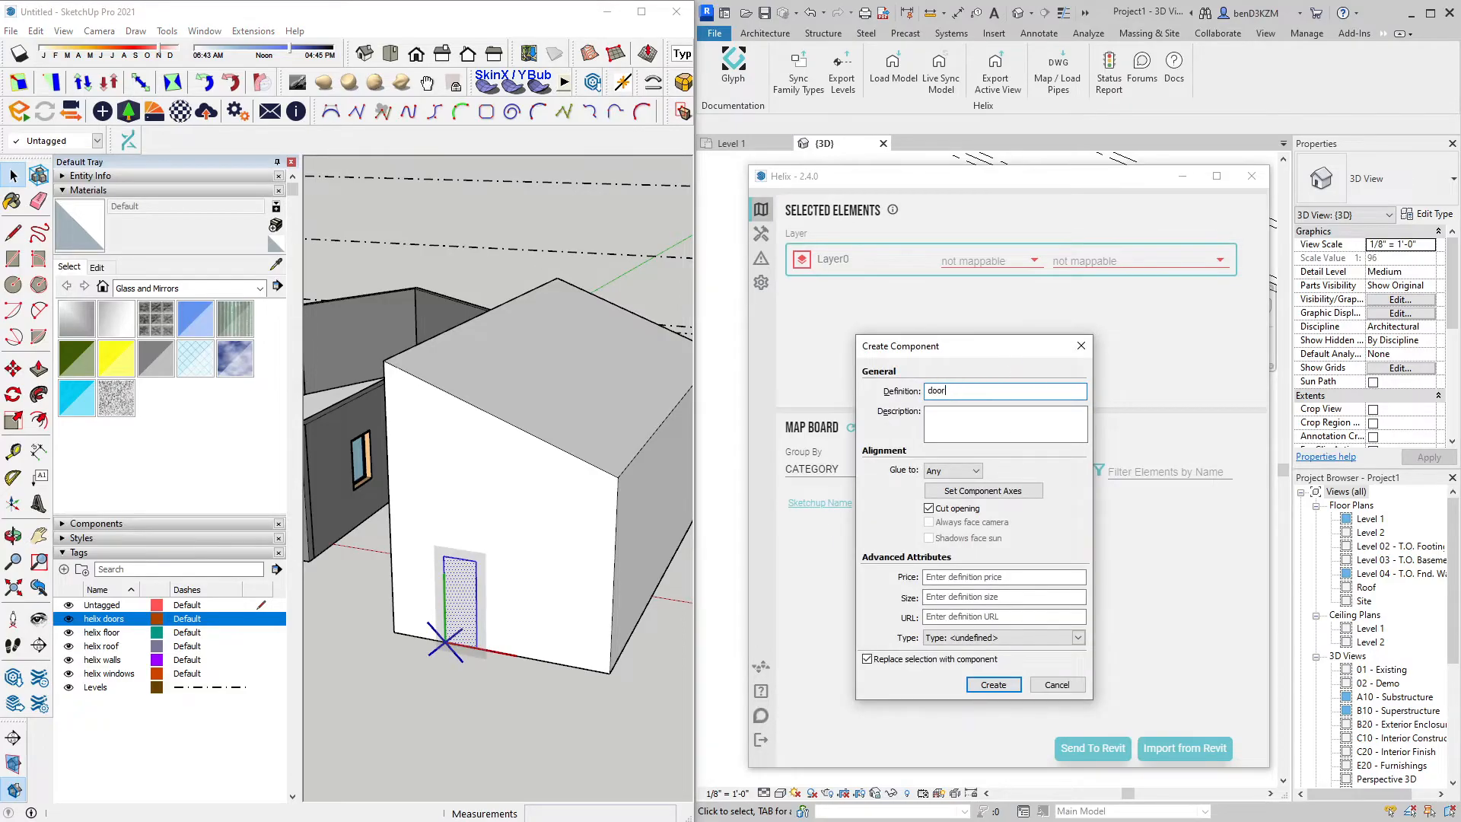
click(992, 685)
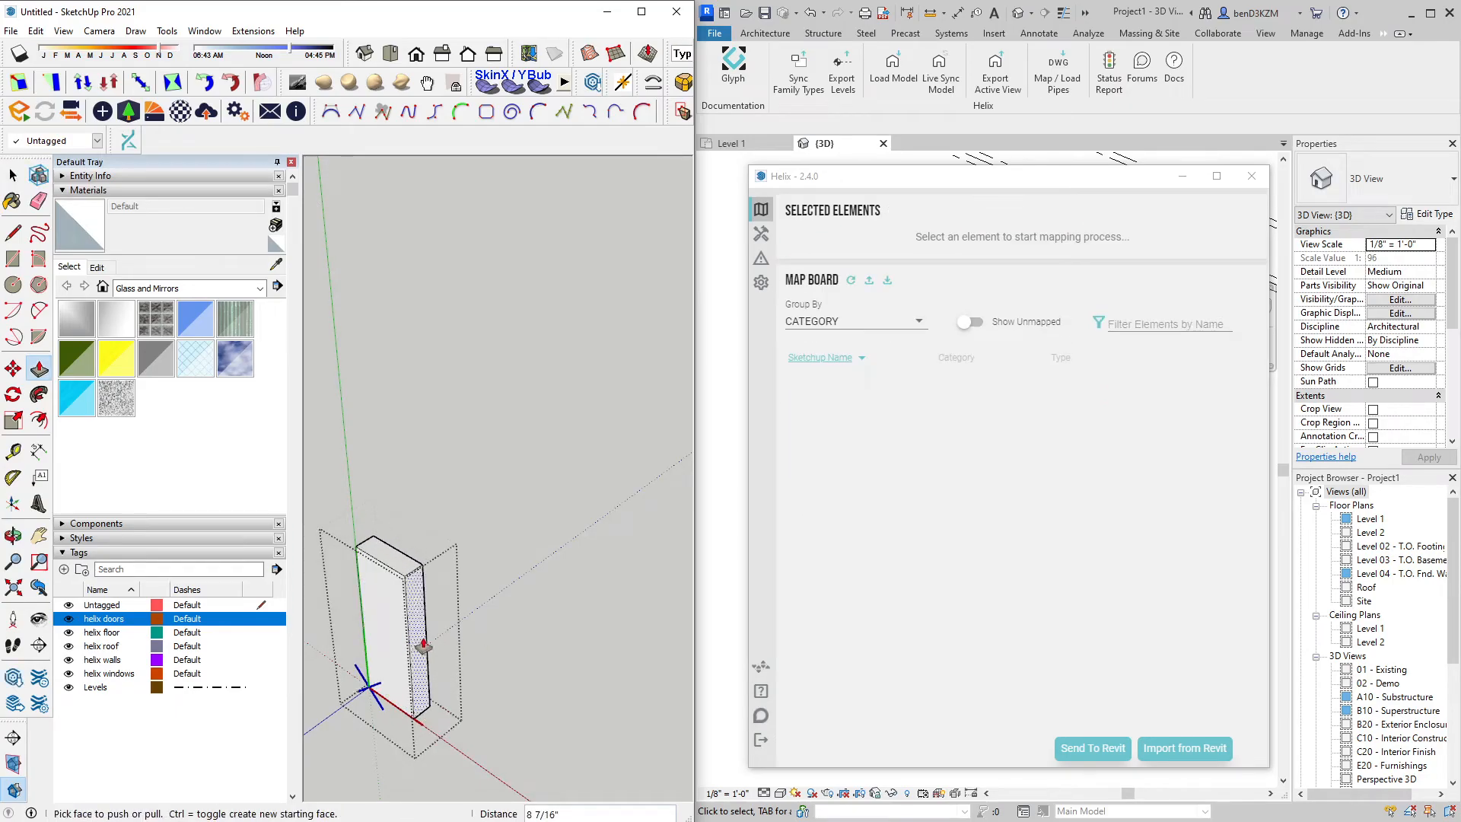
click(414, 615)
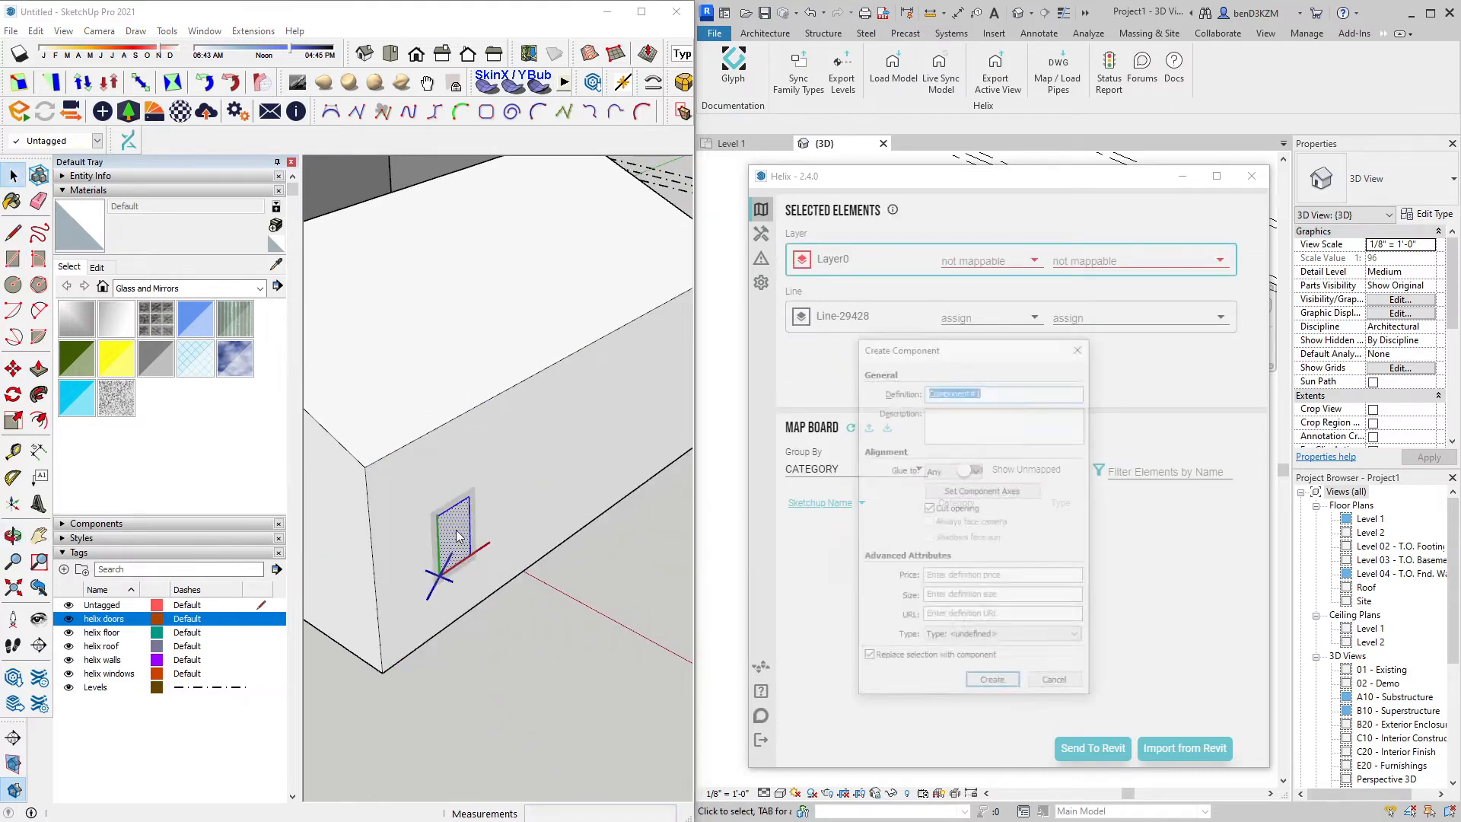
click(991, 678)
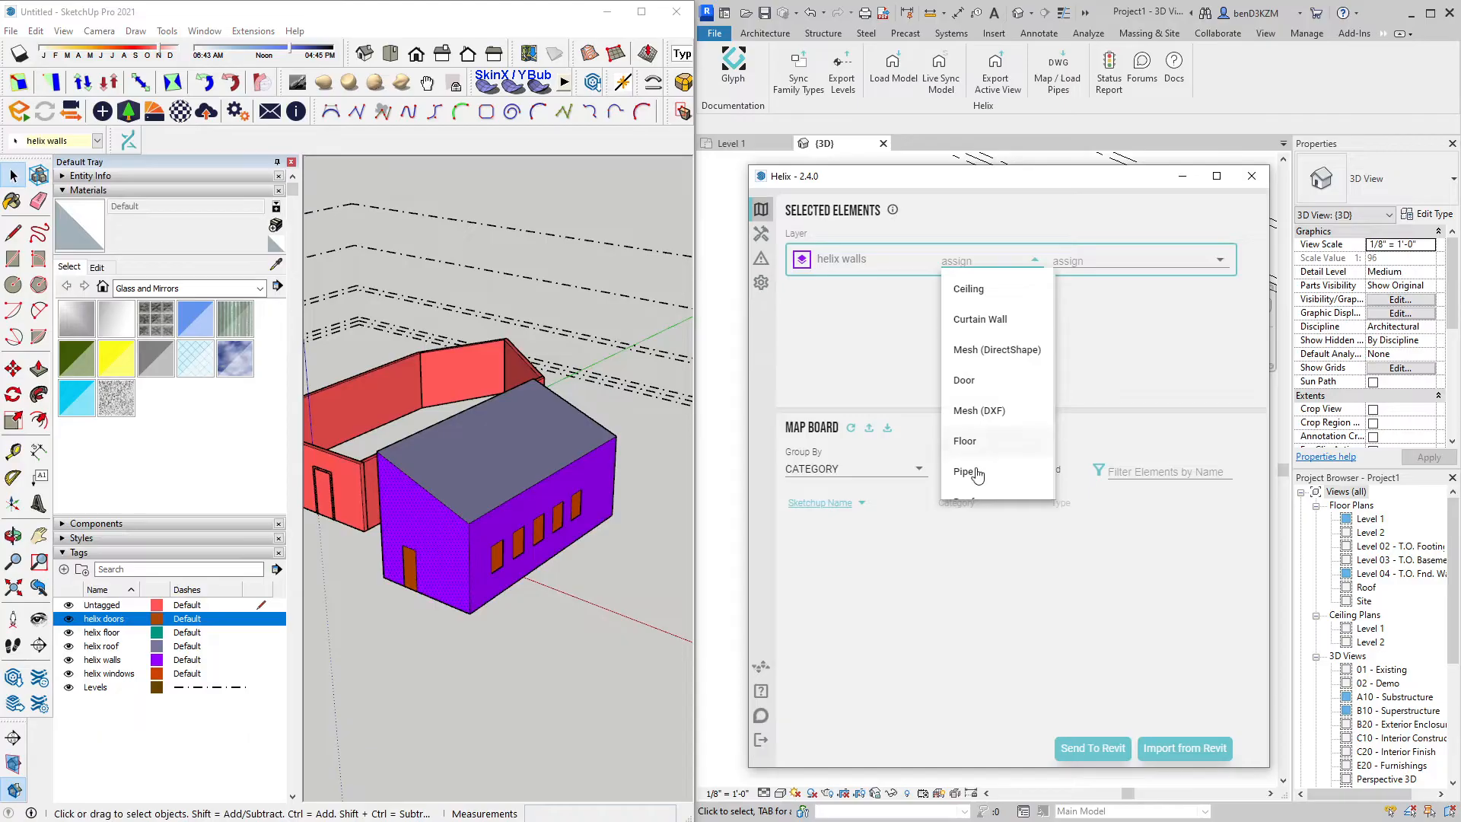
- Map helix walls to Wall Generic - 8" and helix roof to a Generic 12" roof
scroll(down, 3)
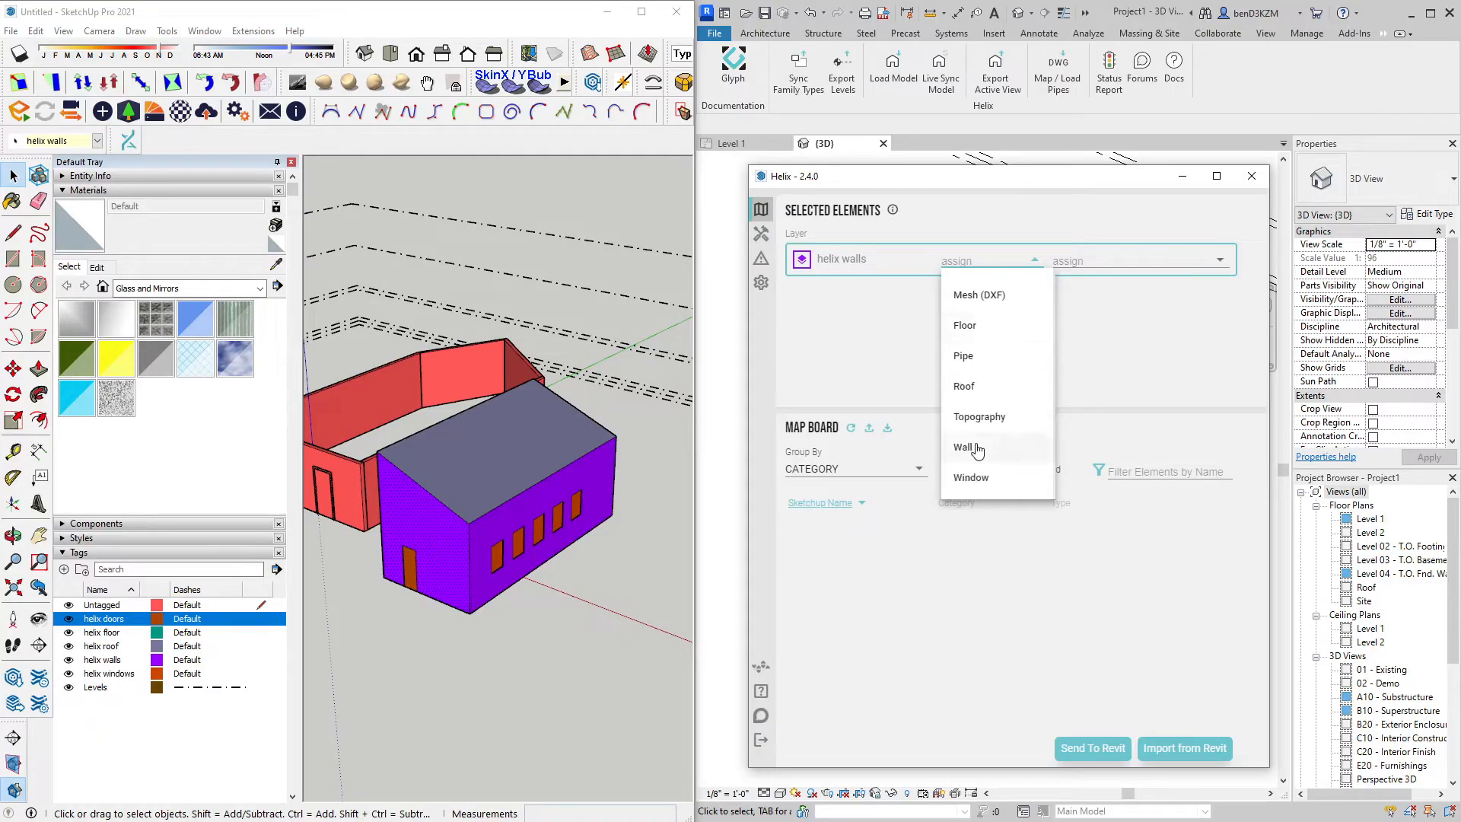
click(964, 447)
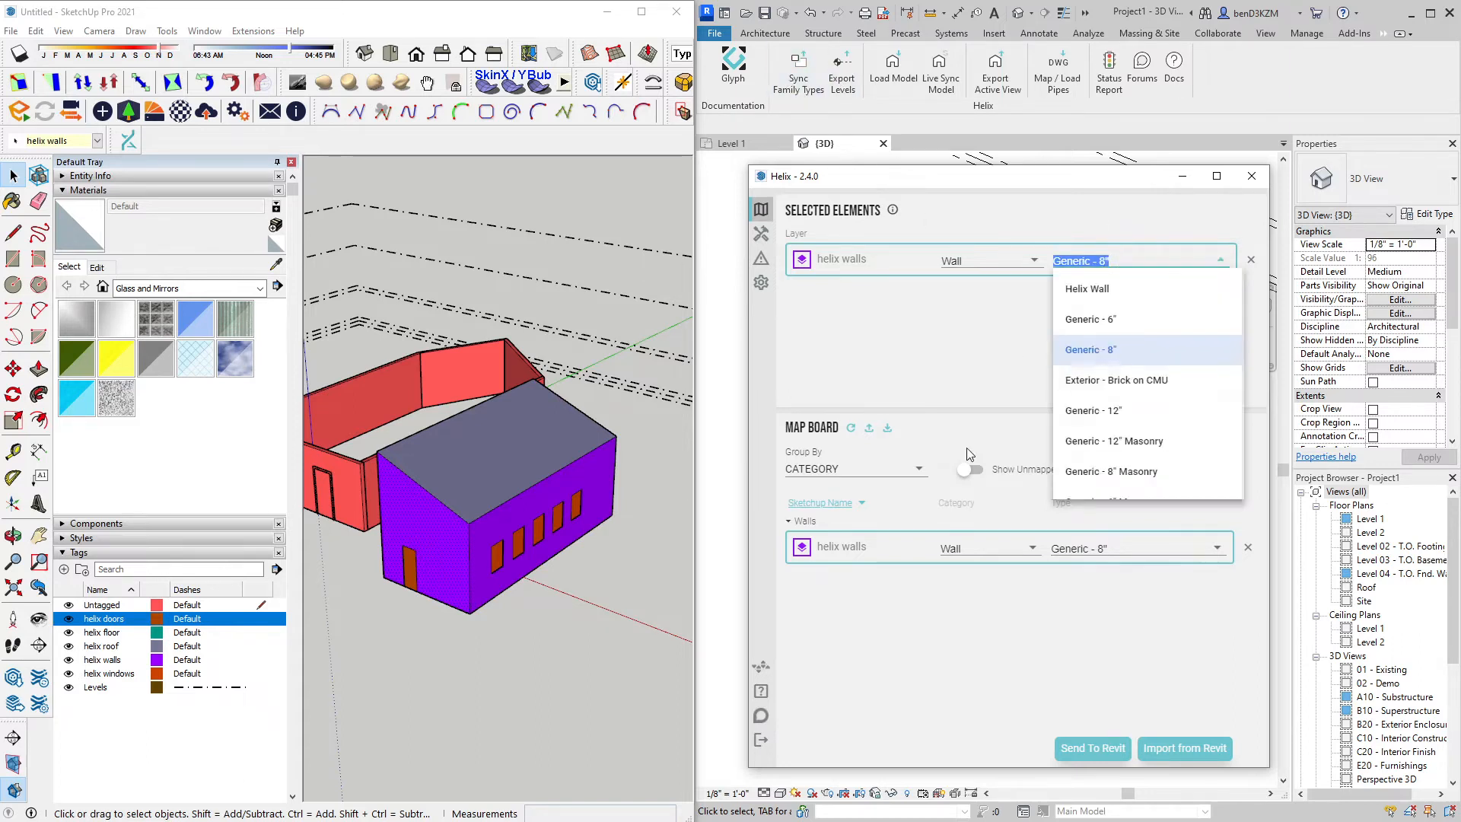
scroll(down, 3)
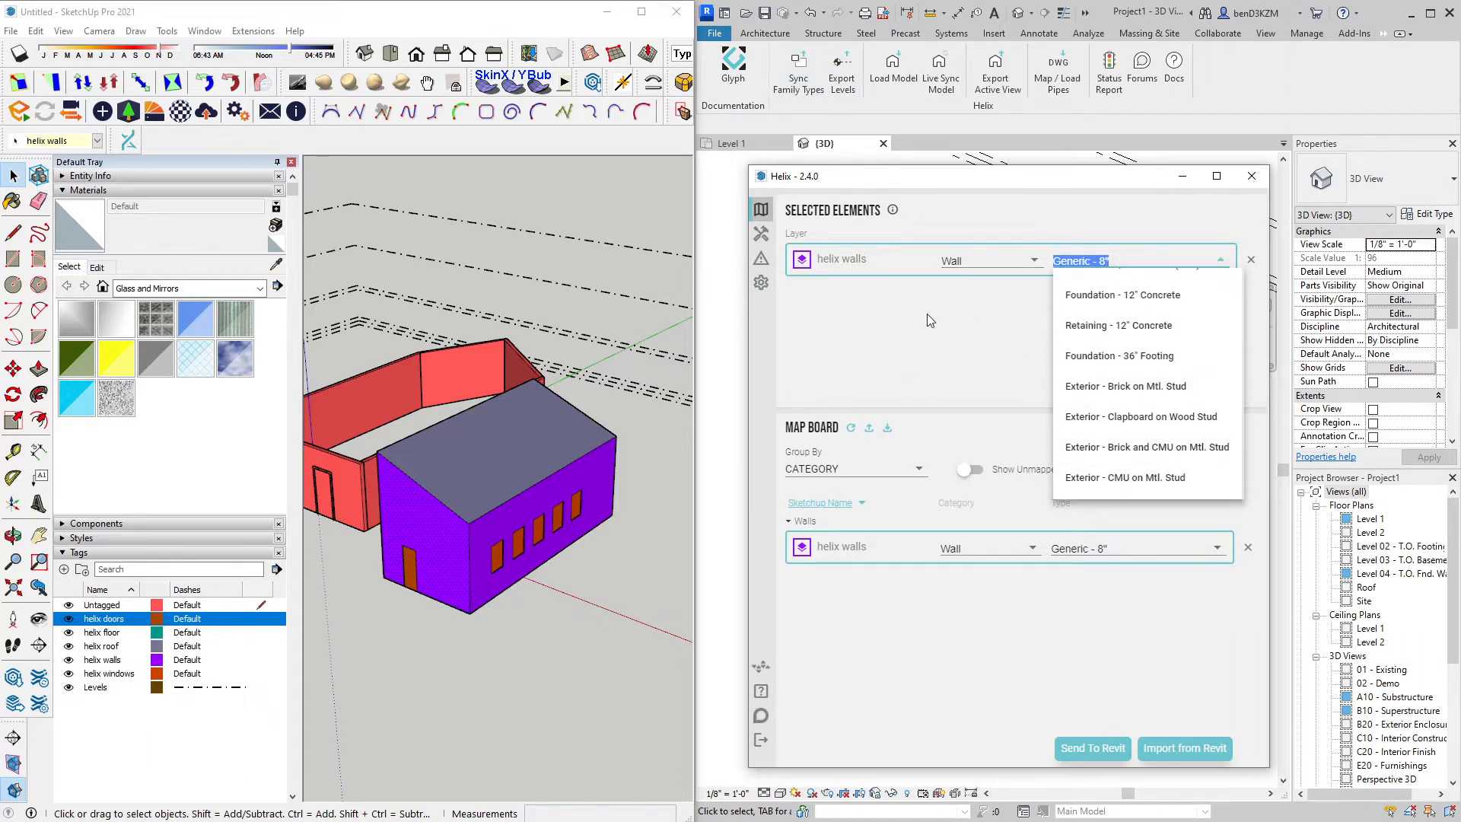
click(1025, 258)
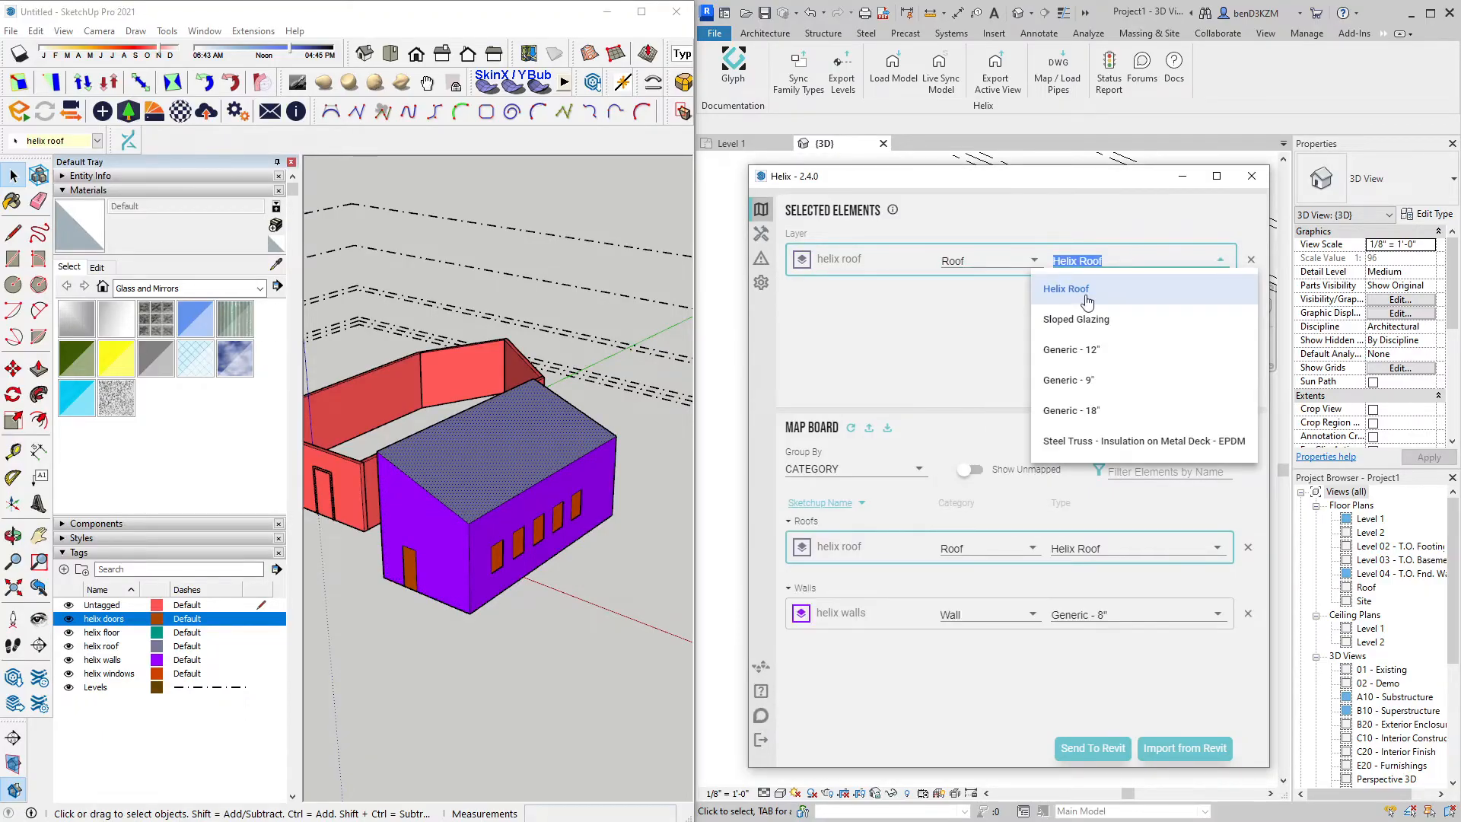
click(1070, 350)
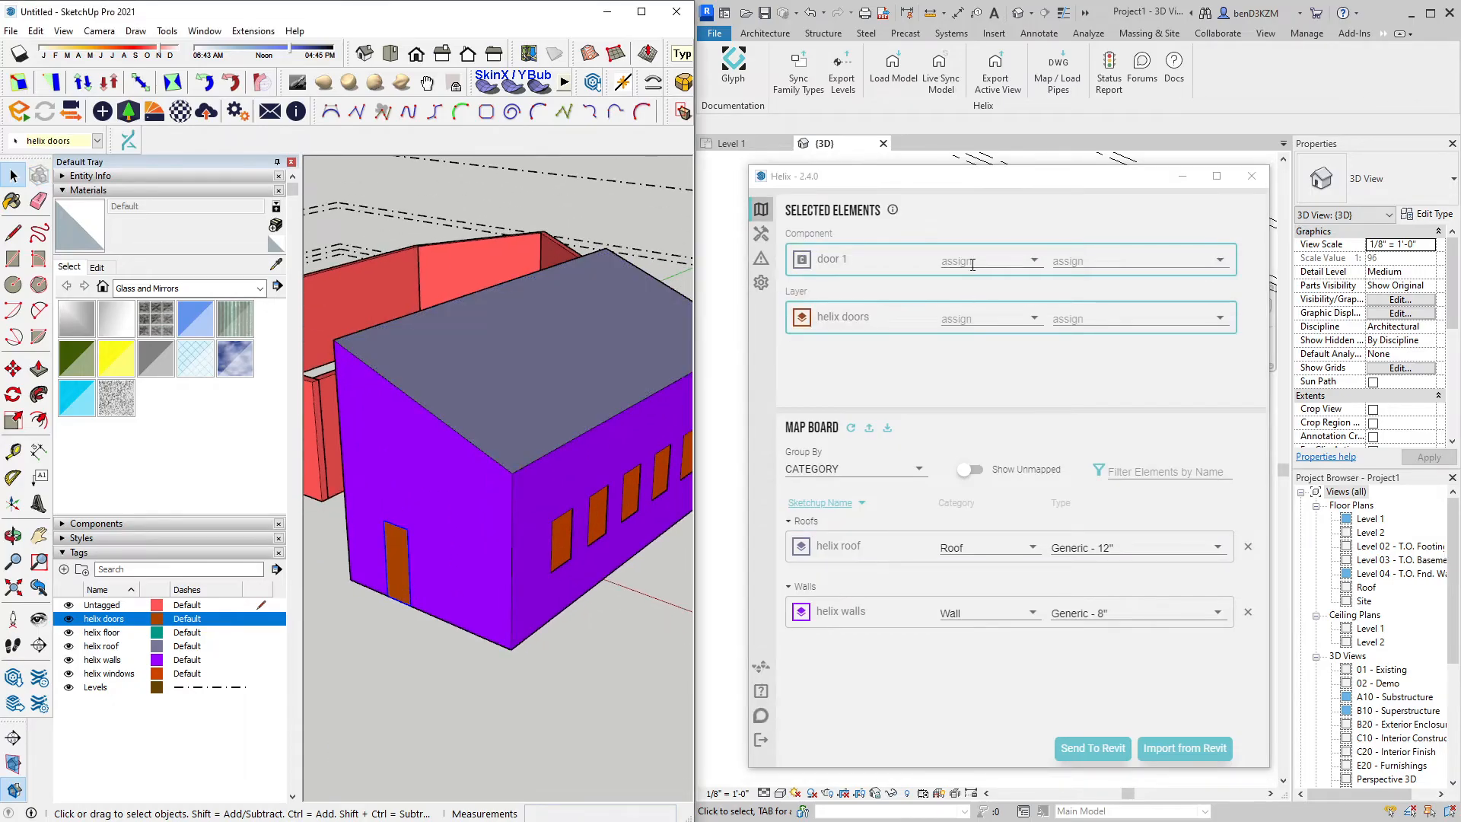
- Assign the helix doors tag the Door category with type Helix Door
click(1033, 260)
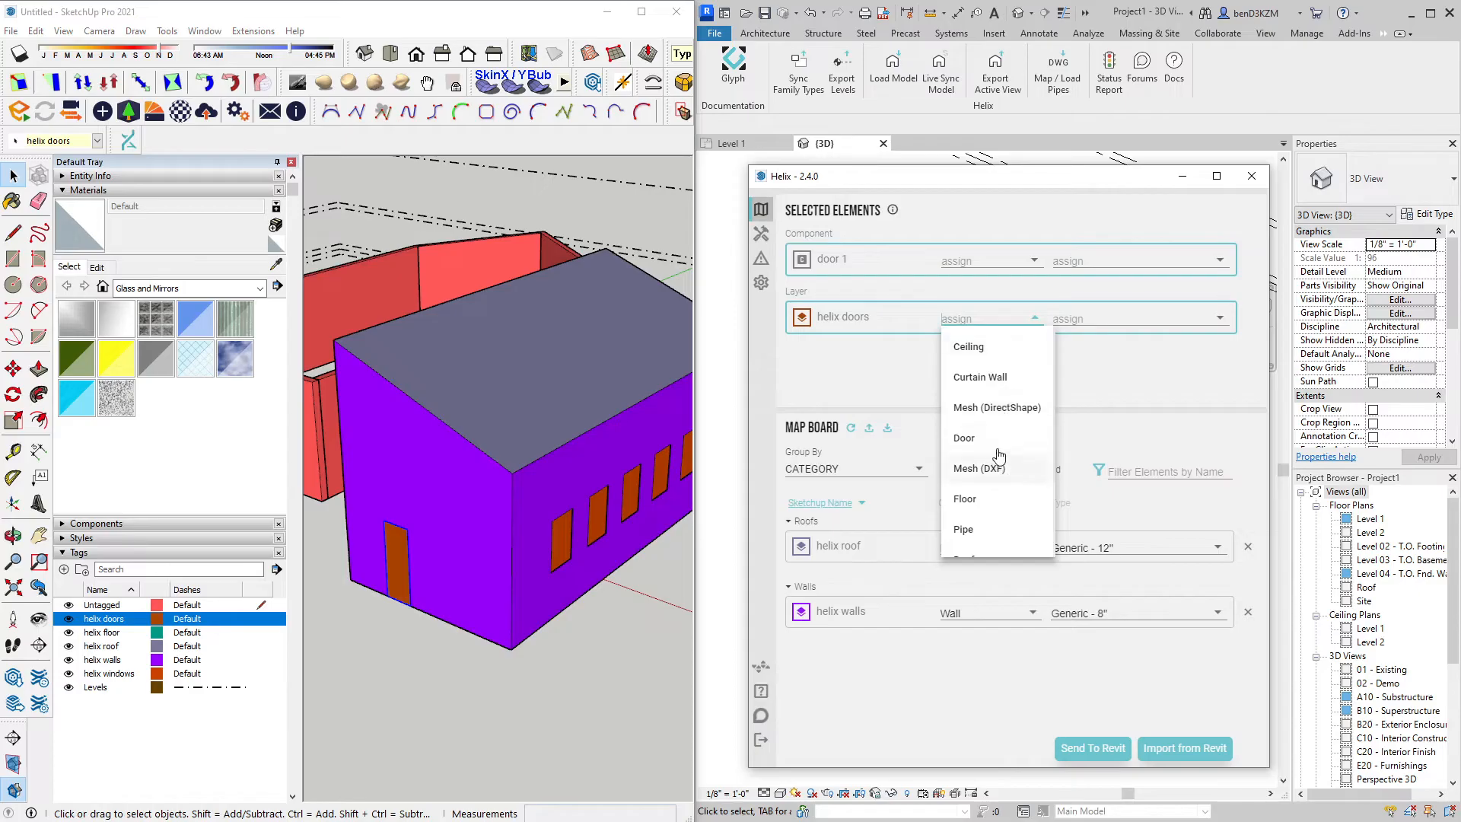
click(964, 438)
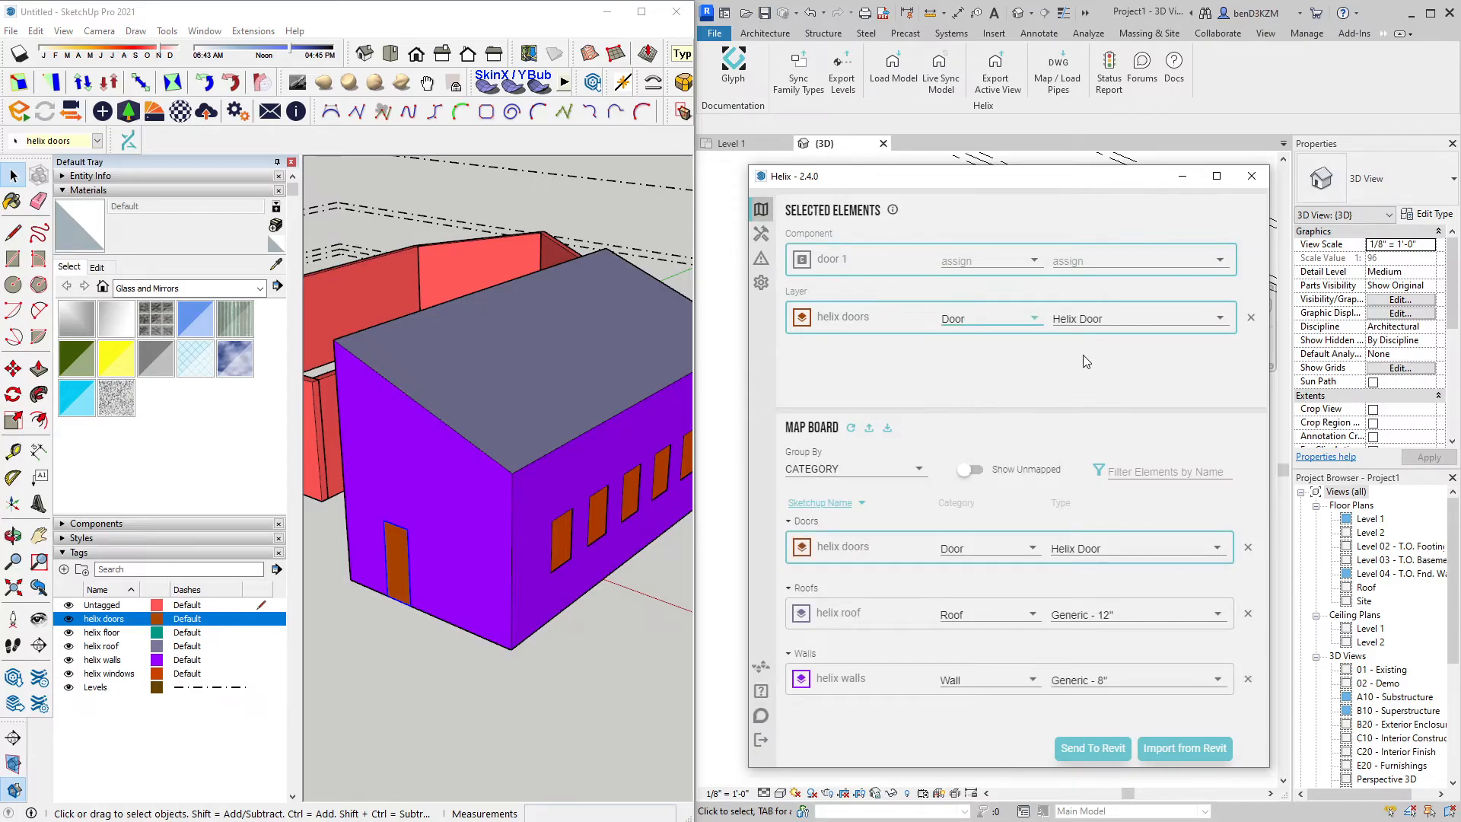
mouse_move(1121, 344)
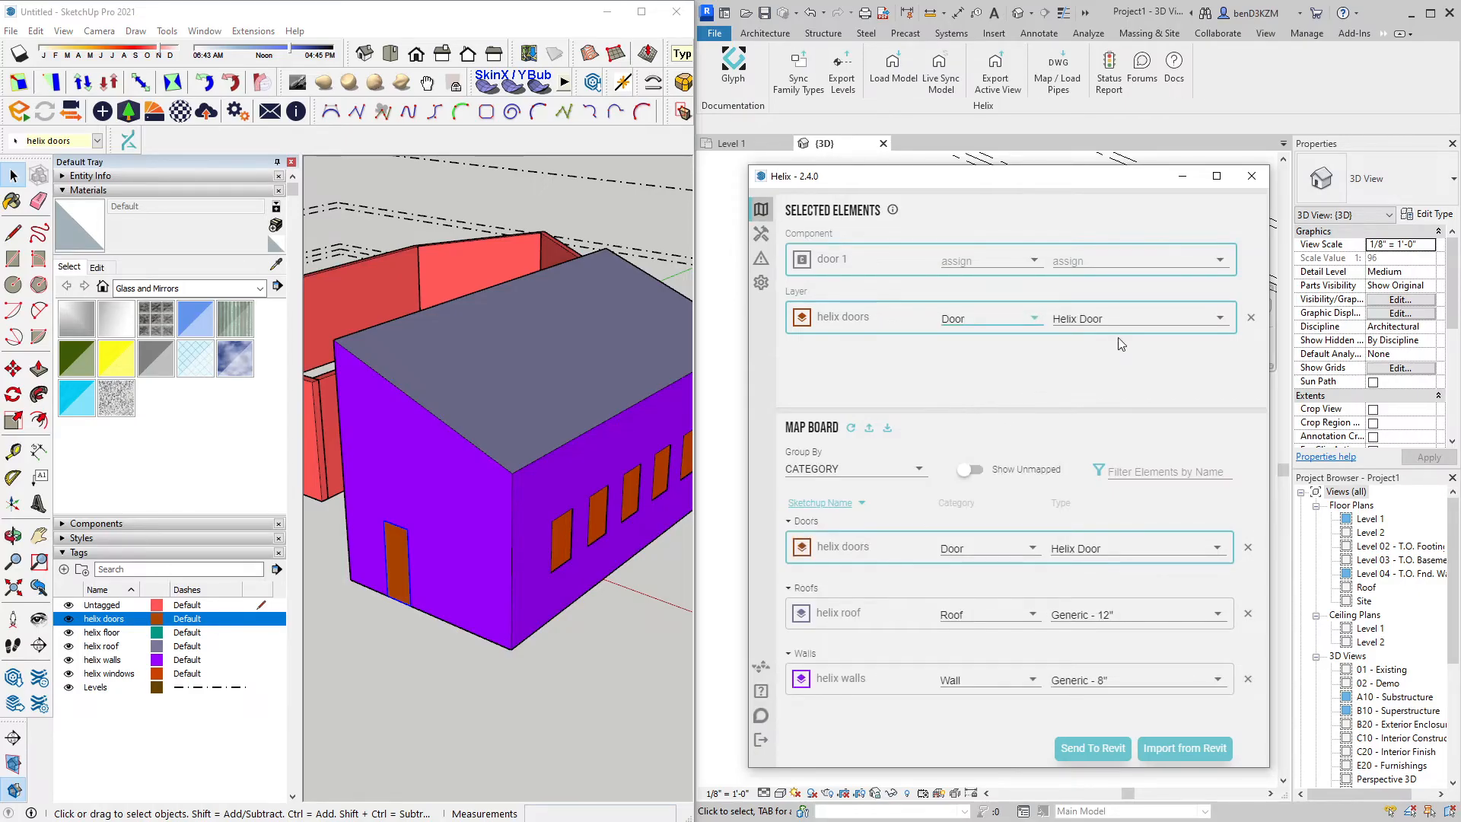
mouse_move(1055, 360)
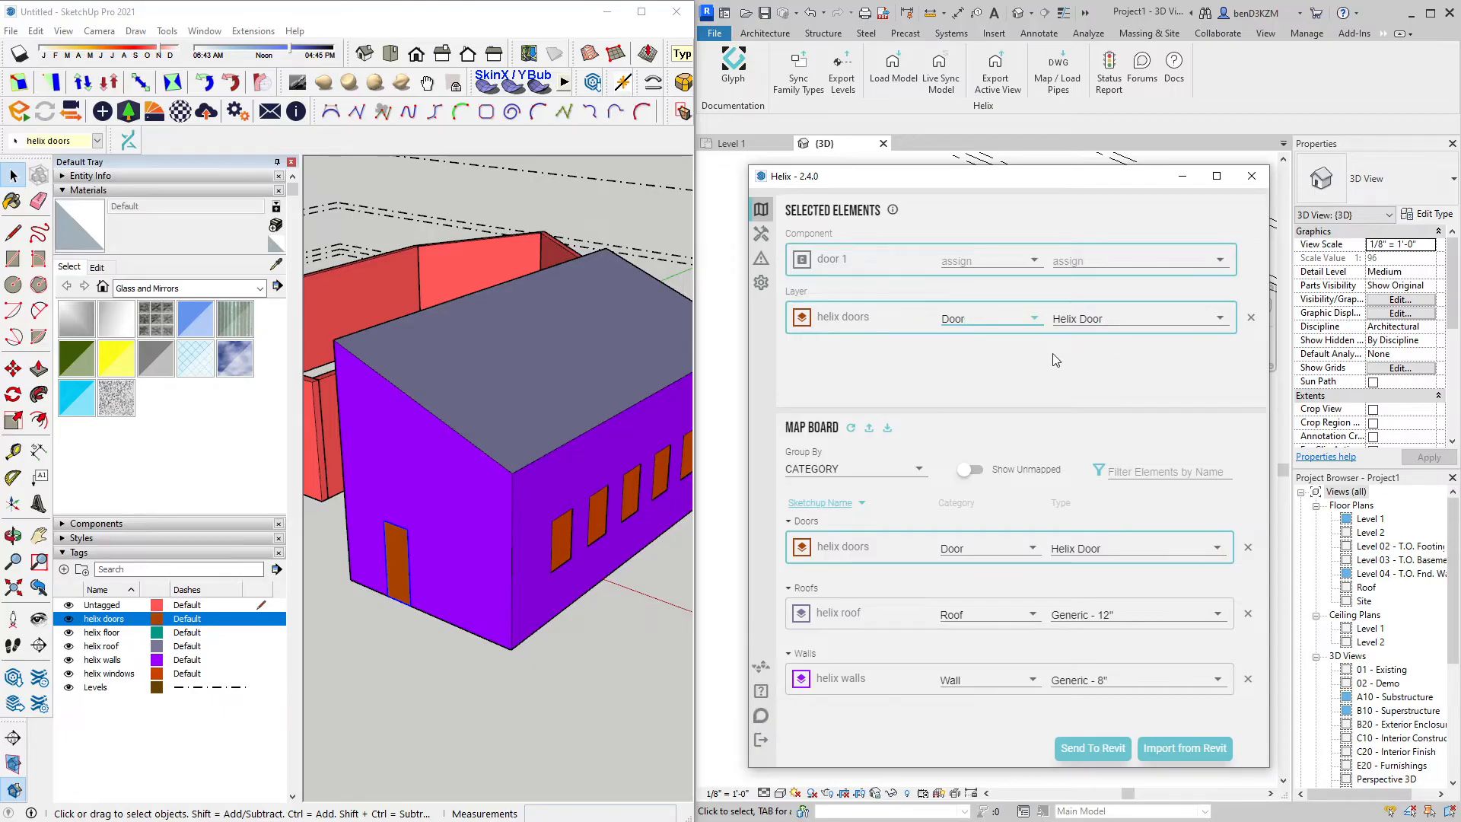
mouse_move(1062, 347)
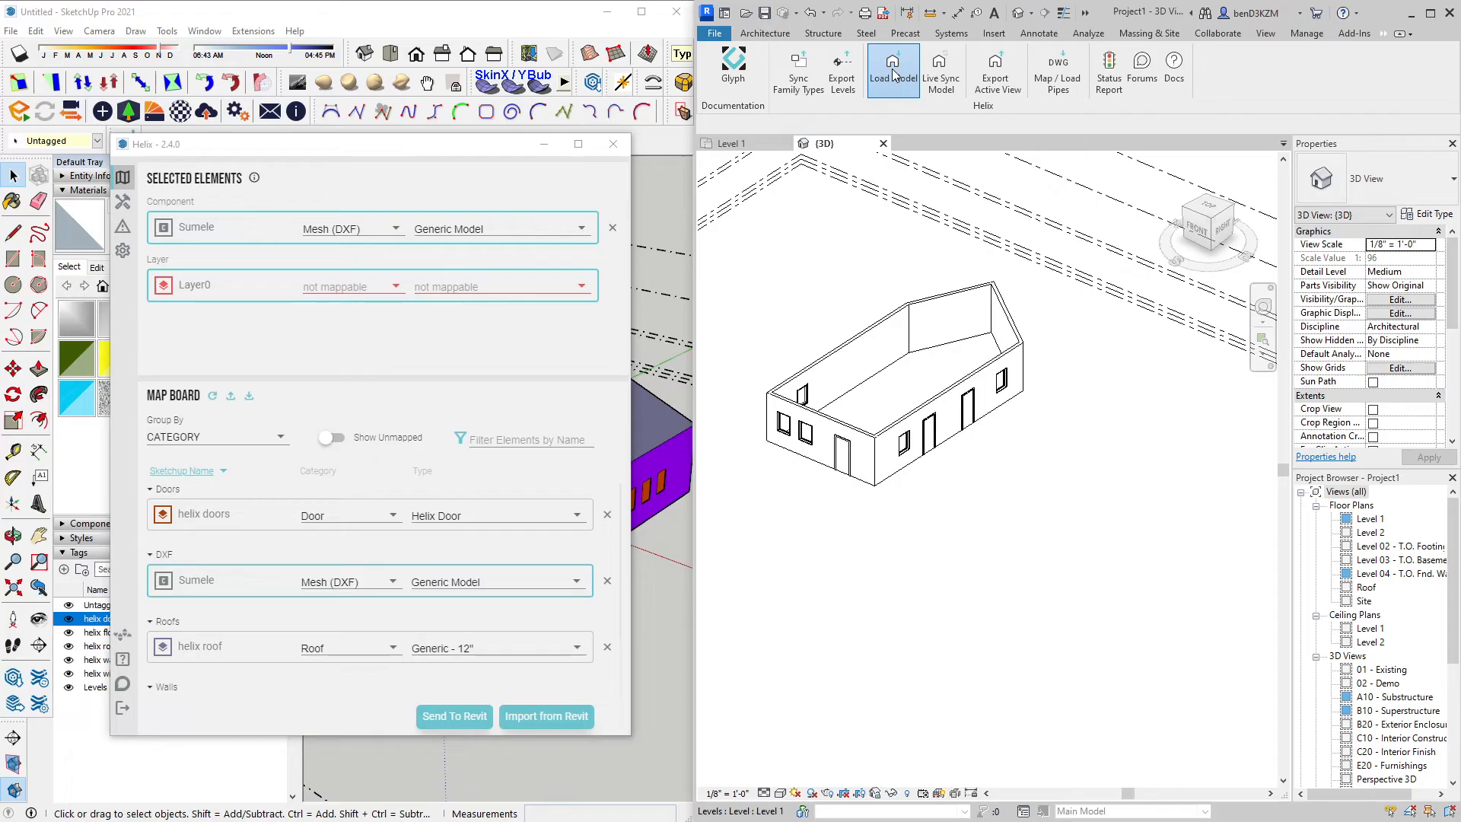
- Load the mapped SketchUp model into Revit and inspect an imported wall and window
click(925, 466)
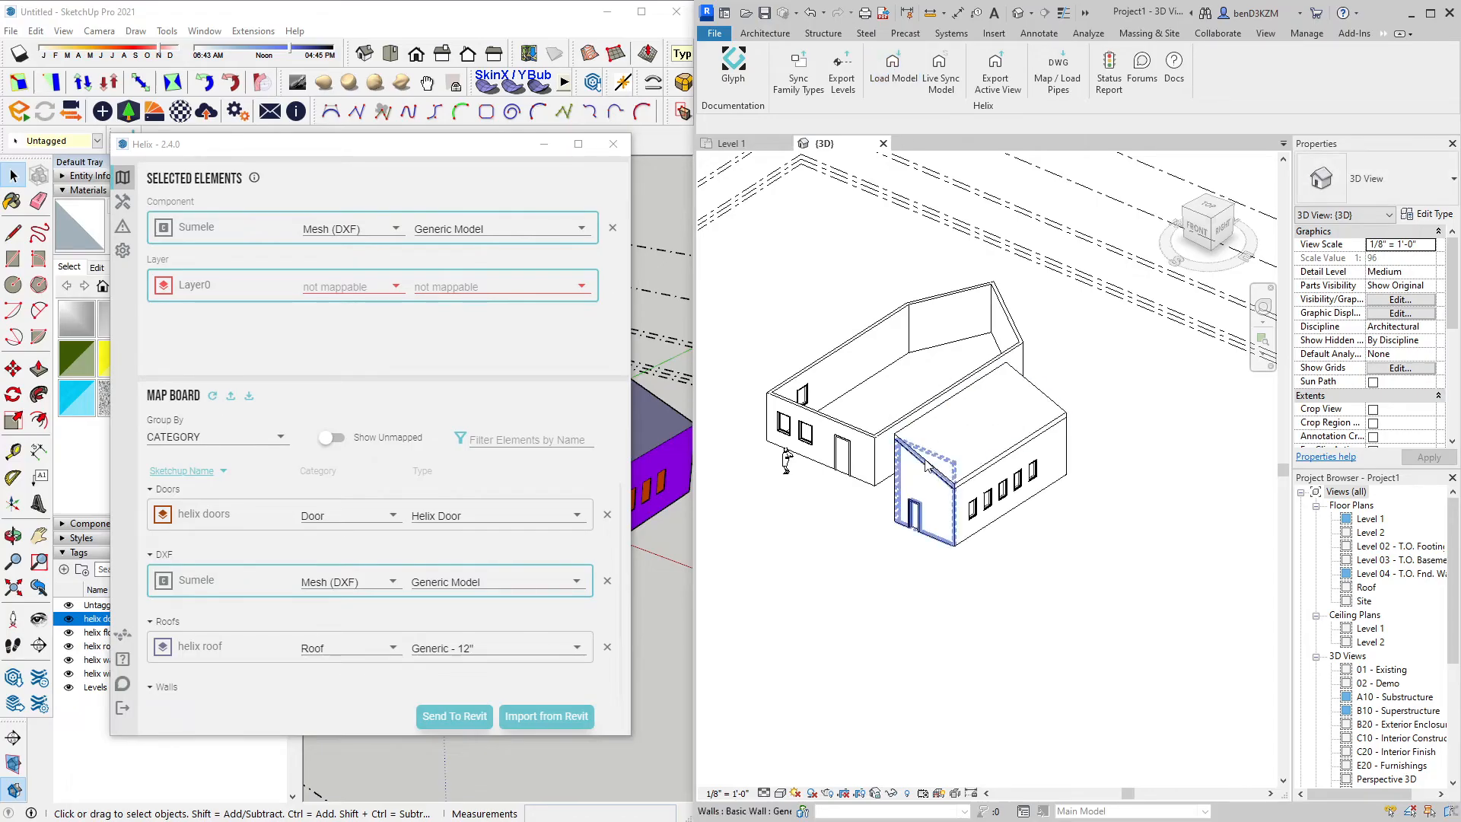
click(1041, 539)
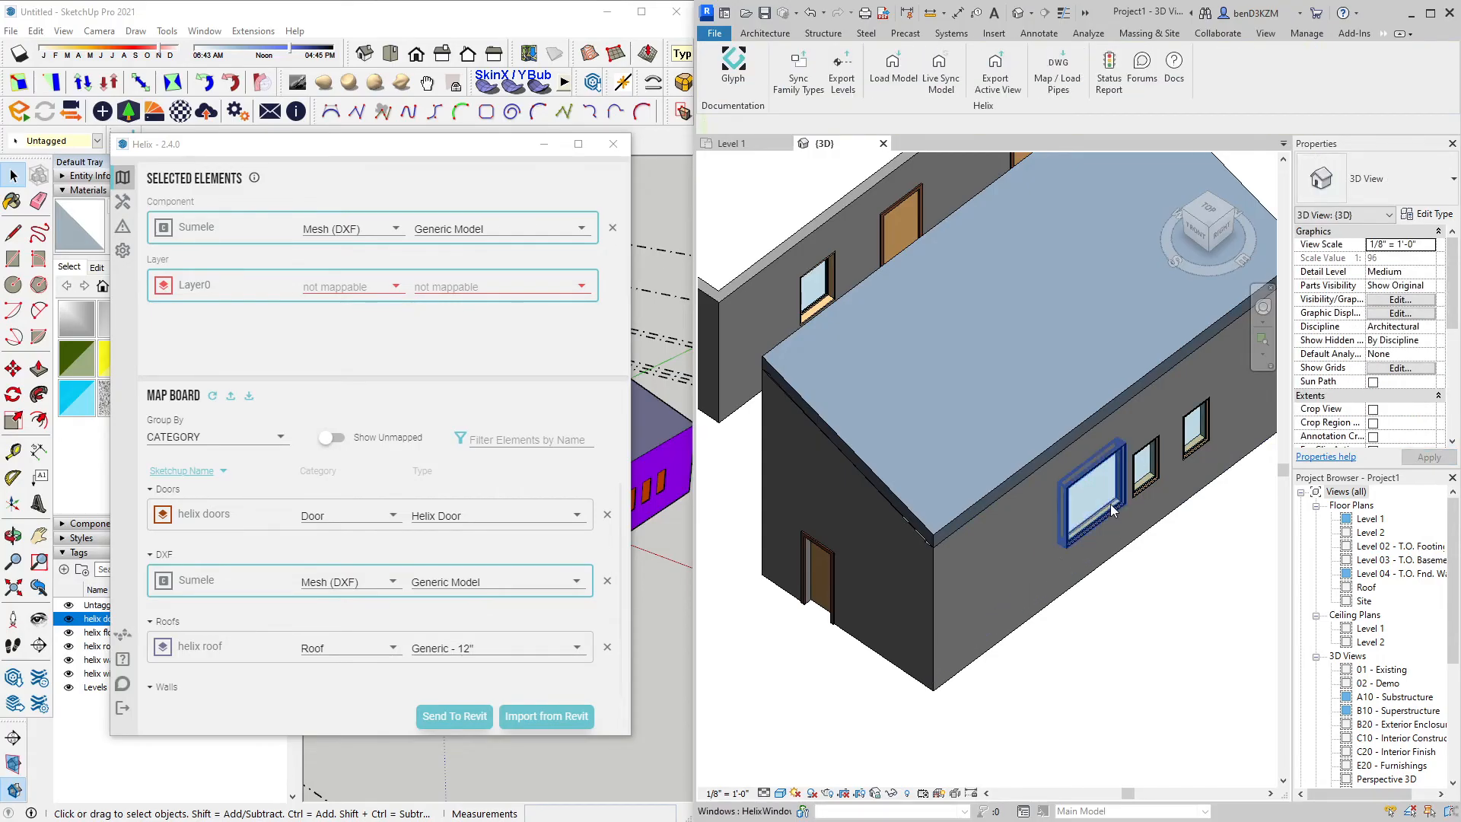
click(1095, 493)
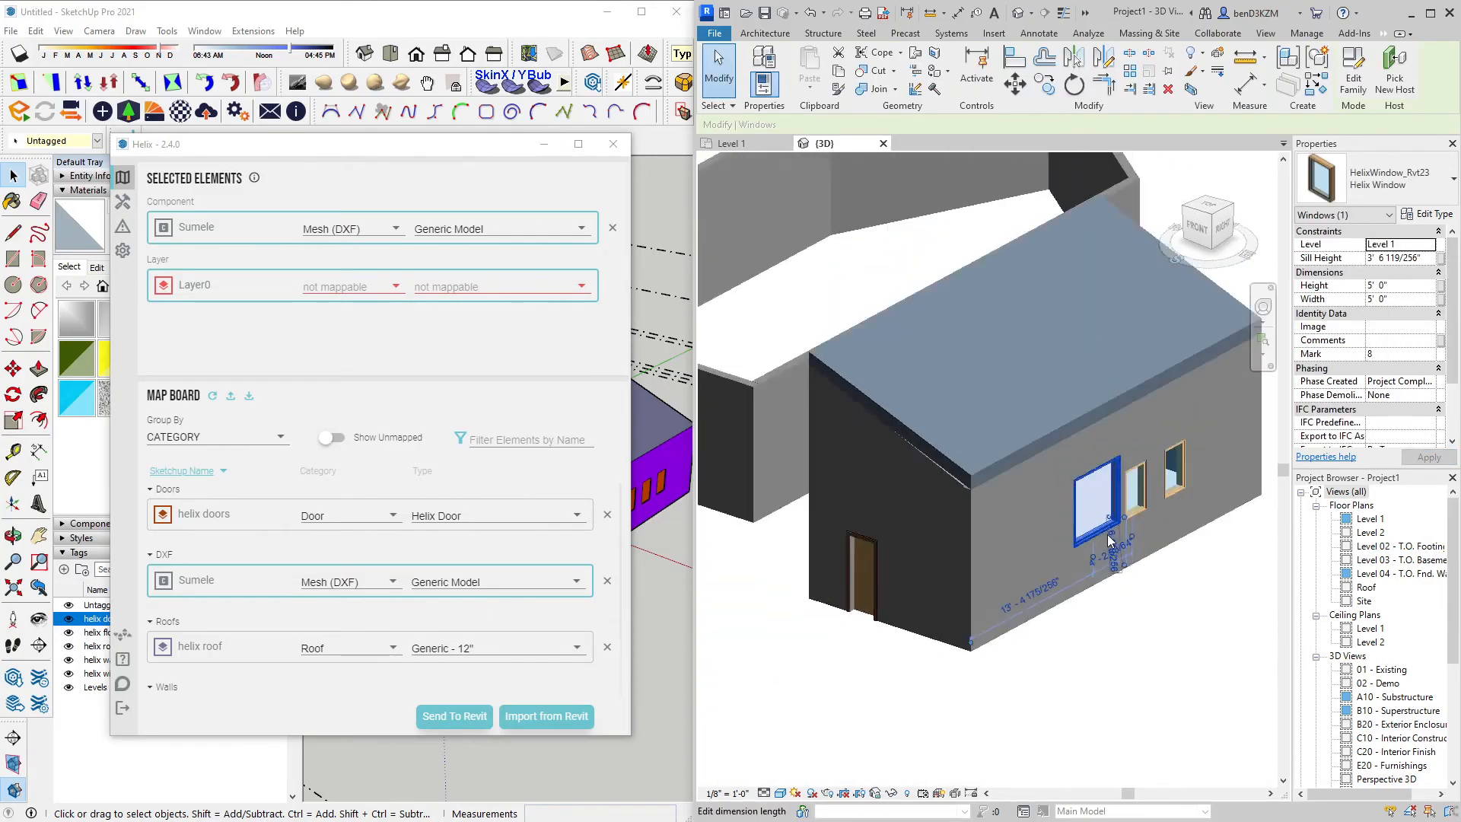